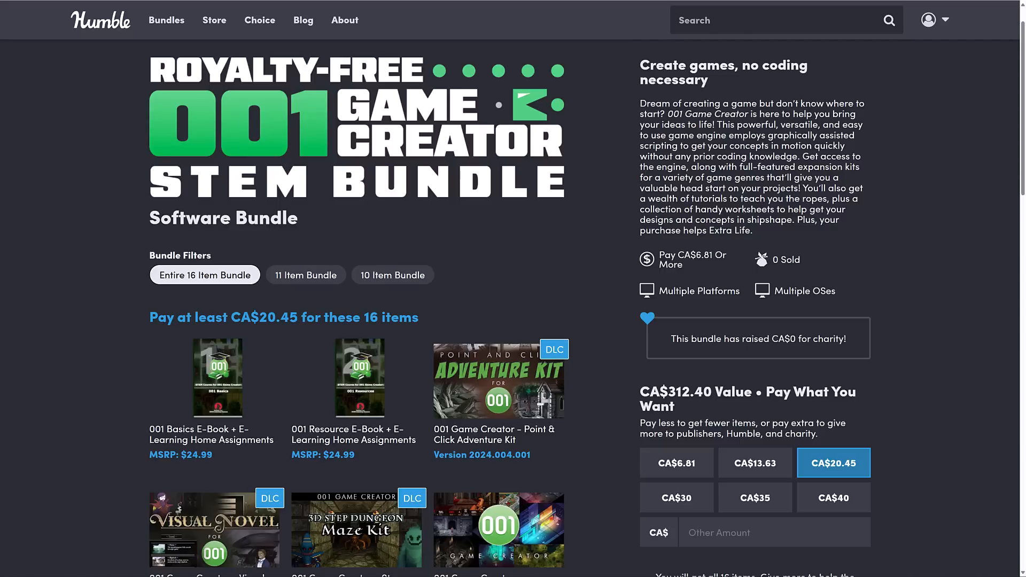
mouse_move(531, 221)
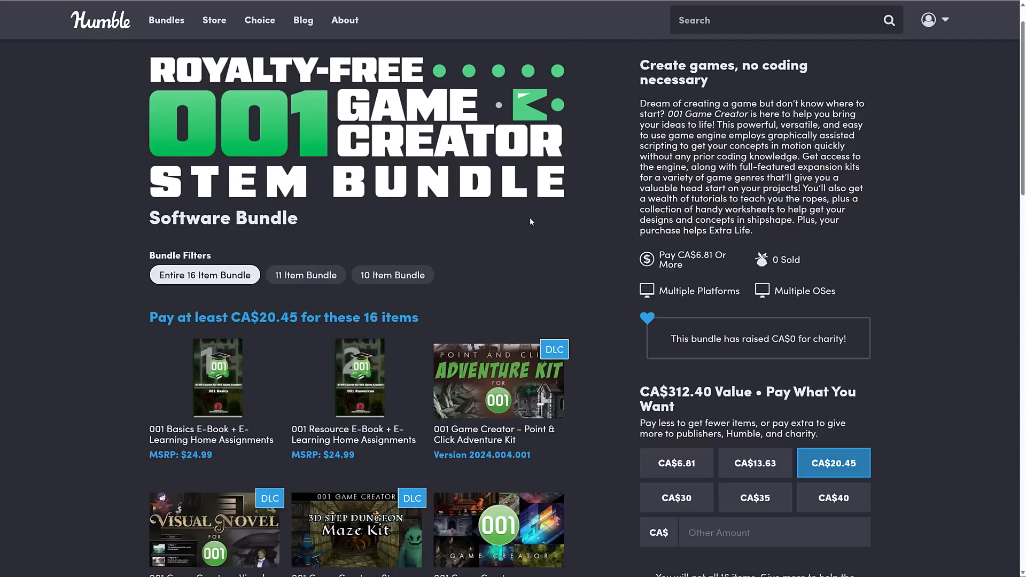
Step: Compare the 10-item, 11-item and full 16-item tiers on the Humble bundle page
scroll(down, 3)
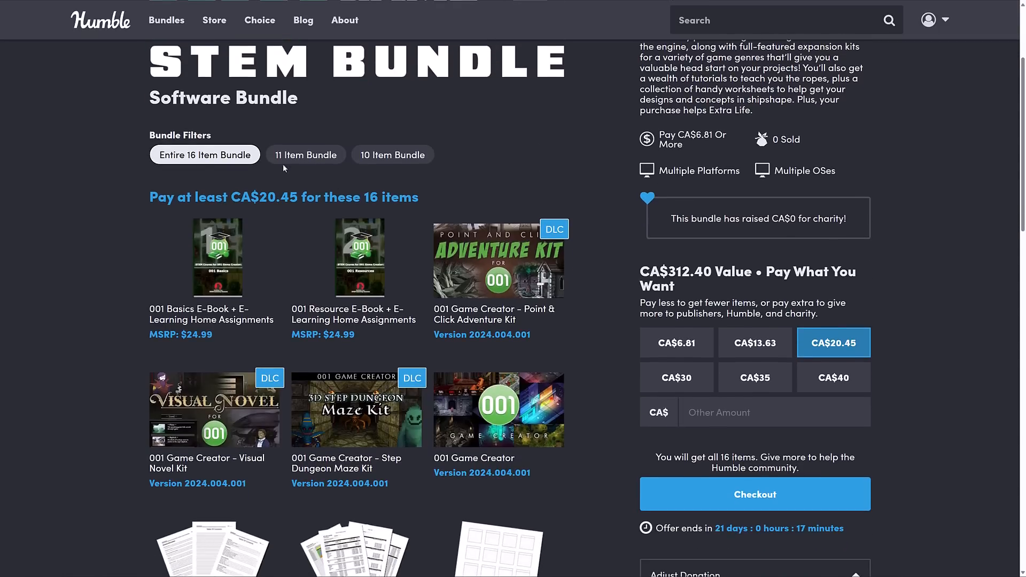
mouse_move(357, 163)
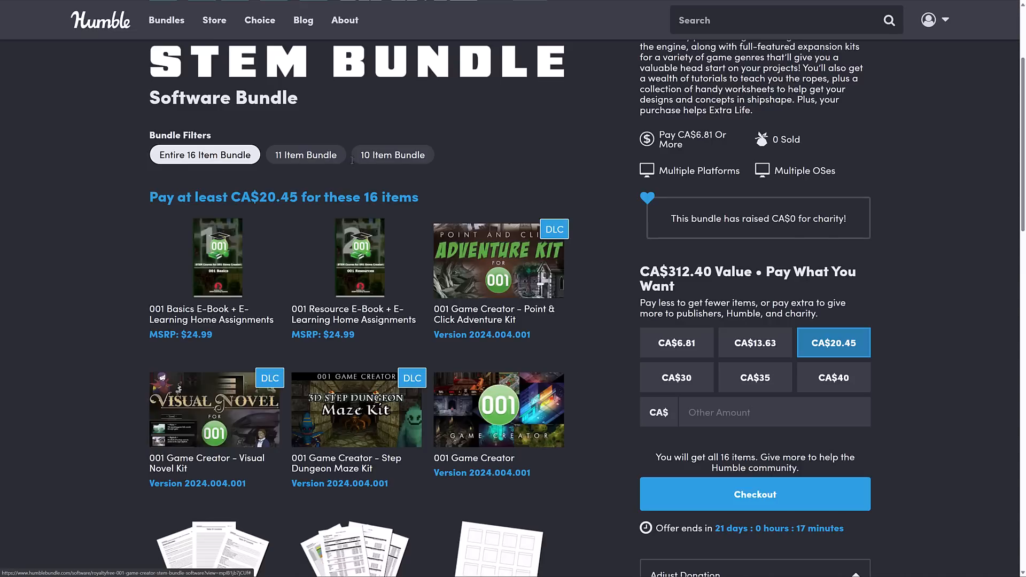
click(393, 154)
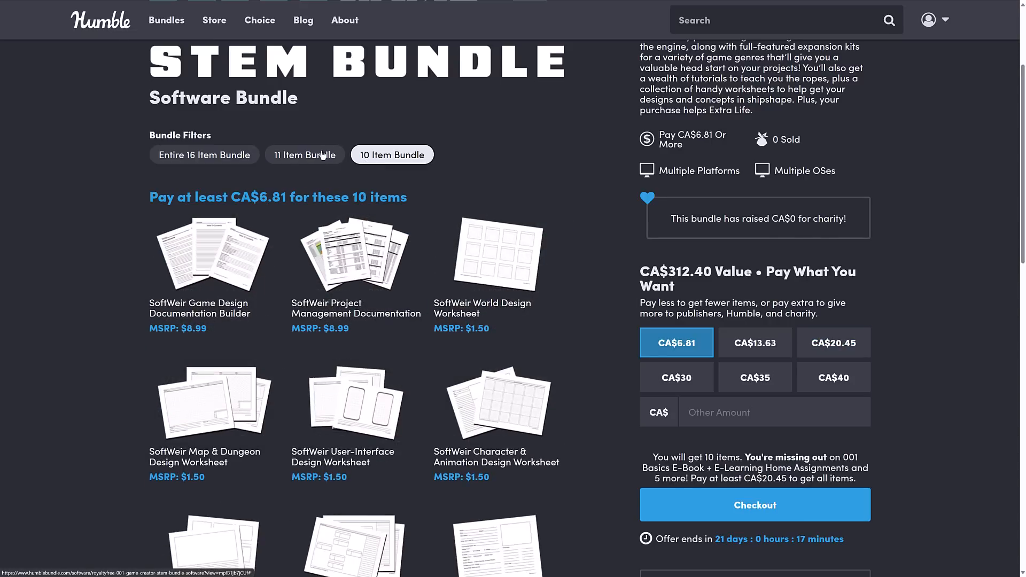
click(304, 153)
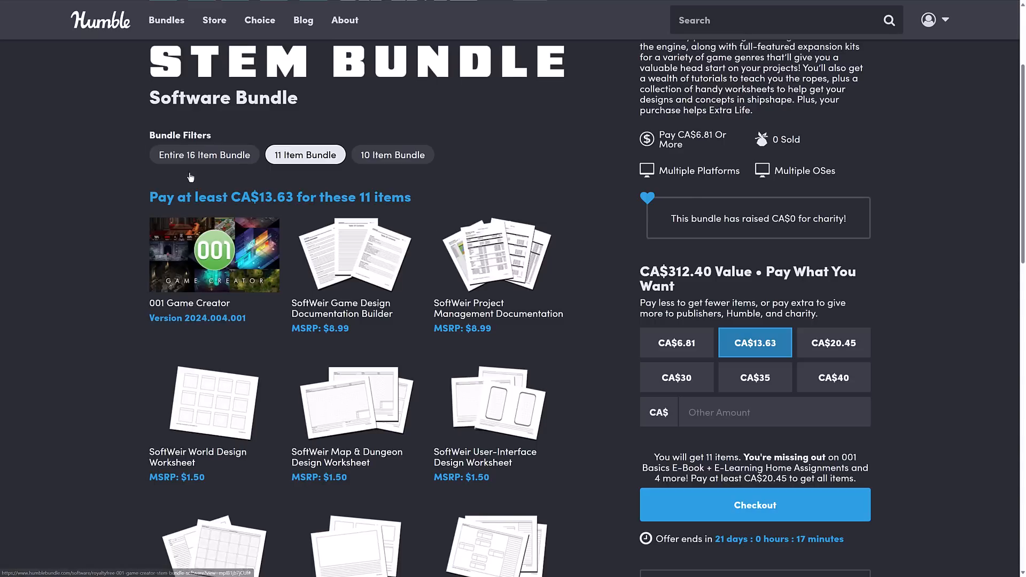
mouse_move(211, 162)
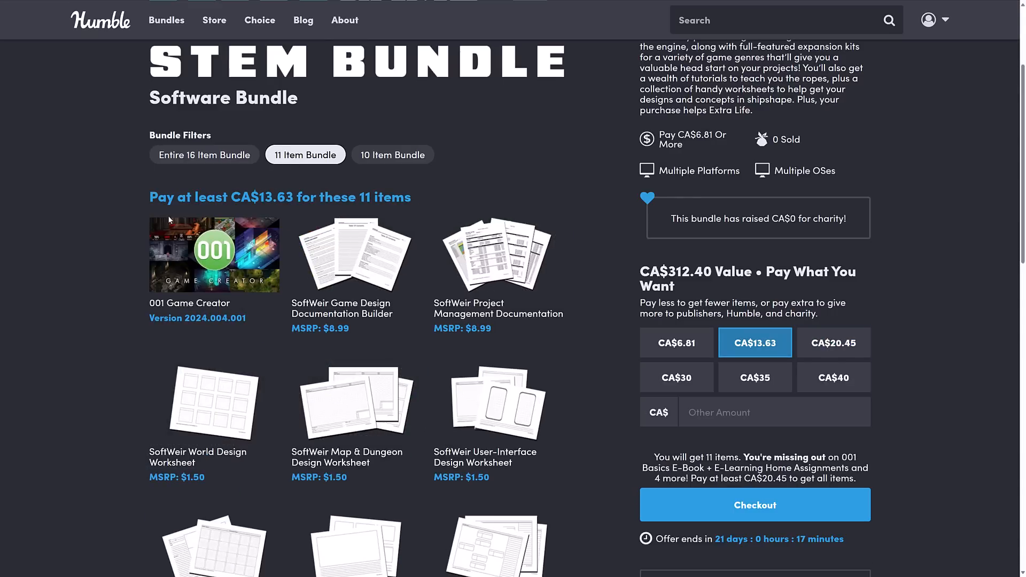
mouse_move(279, 205)
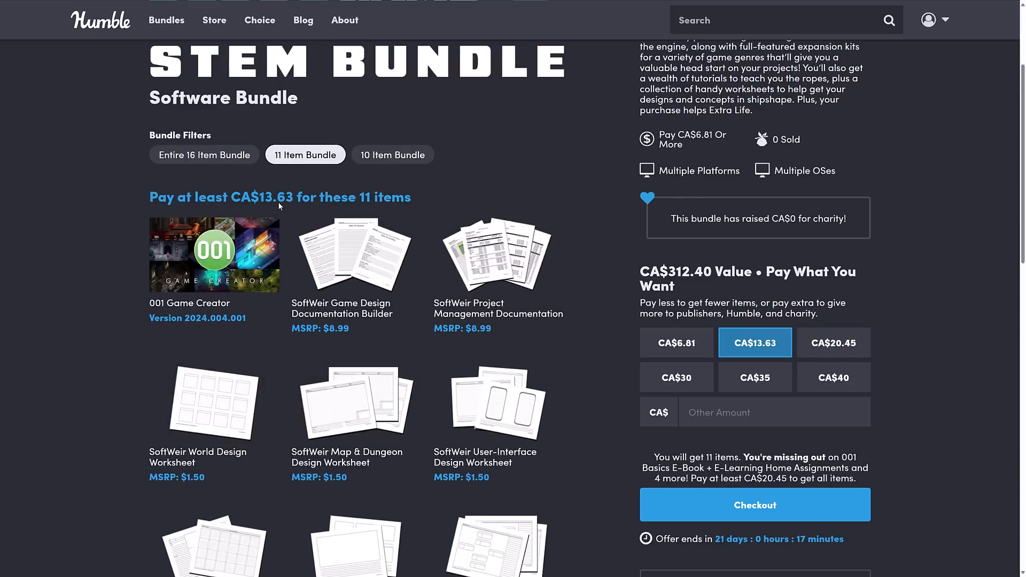
click(204, 154)
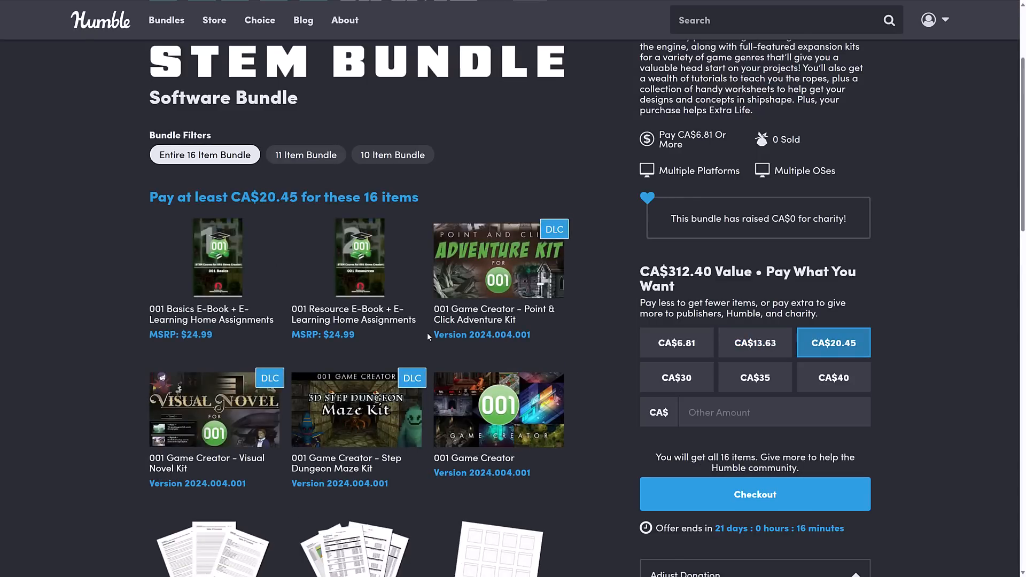
mouse_move(128, 202)
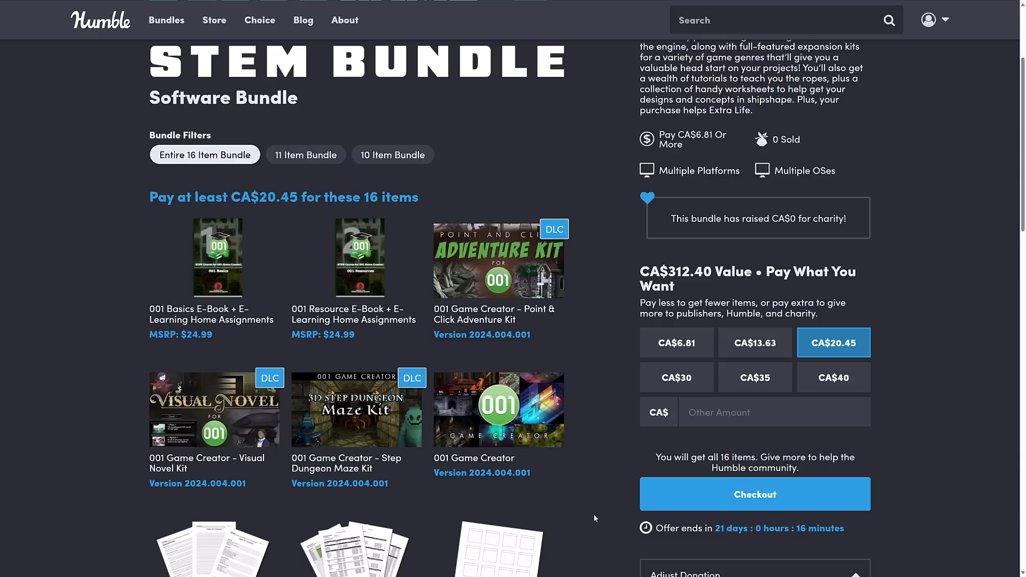
mouse_move(637, 296)
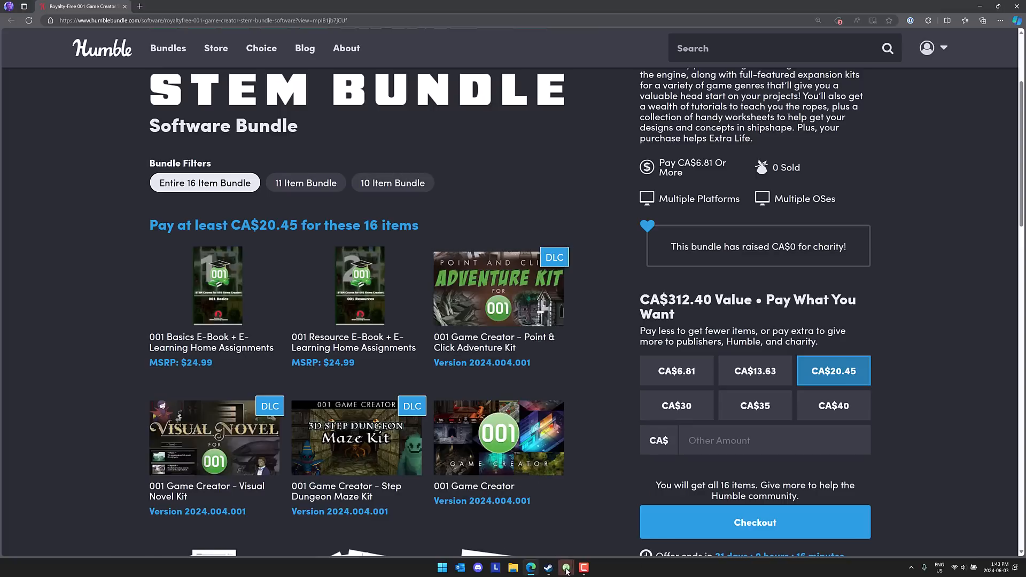
Step: Switch to 001 Game Creator with the New Game project and show its Forest map
click(565, 567)
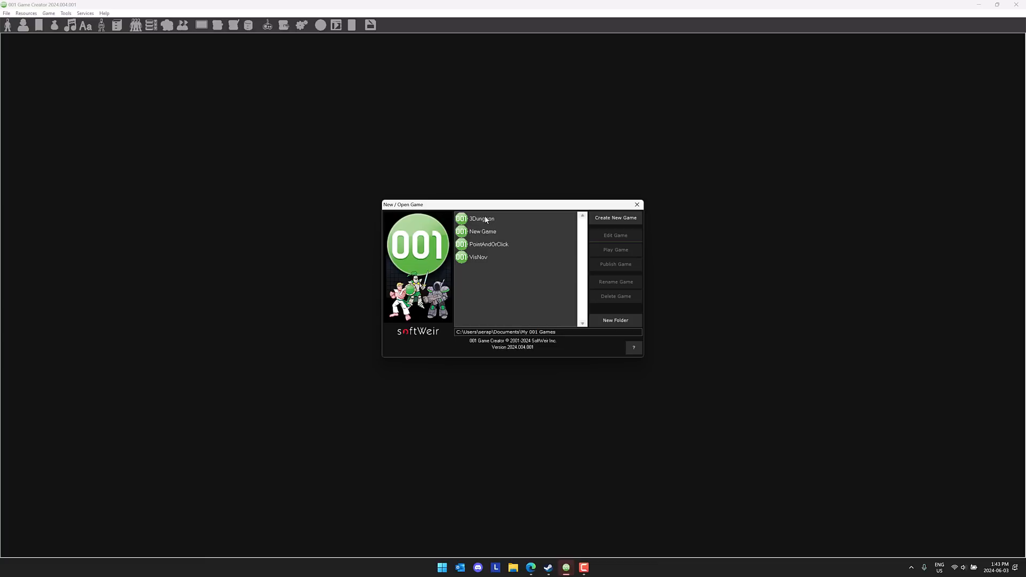
mouse_move(473, 257)
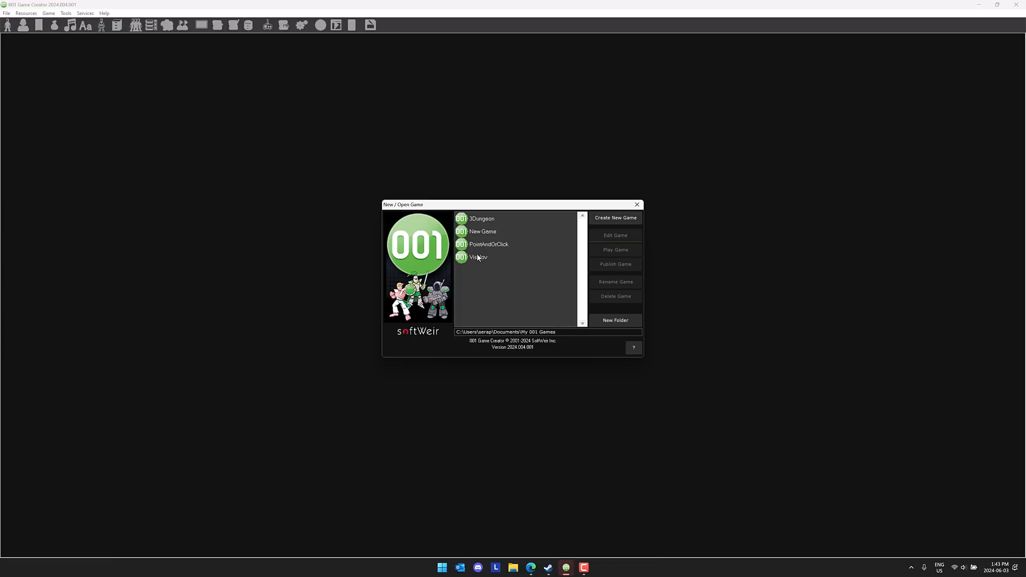
mouse_move(504, 257)
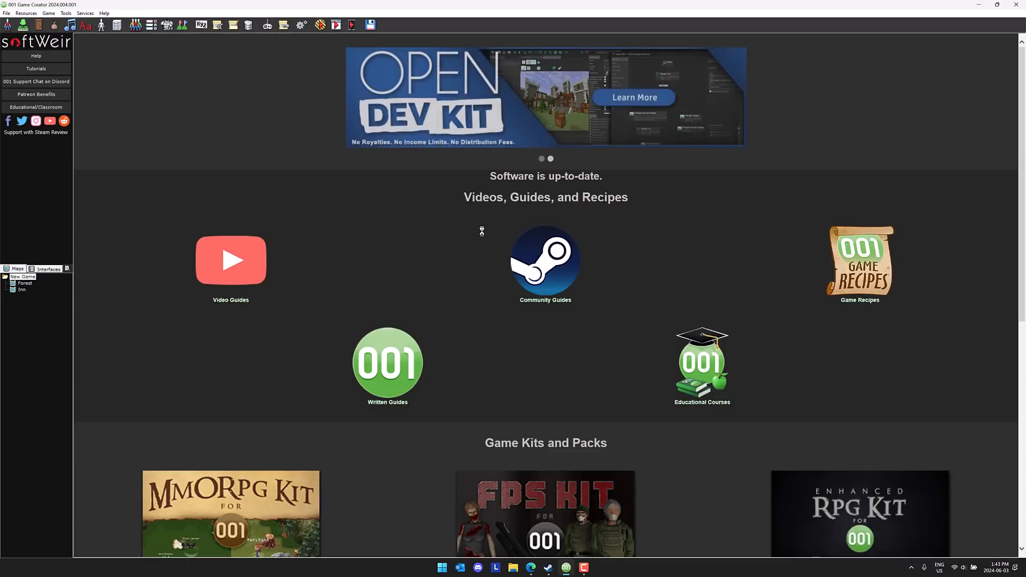
click(335, 24)
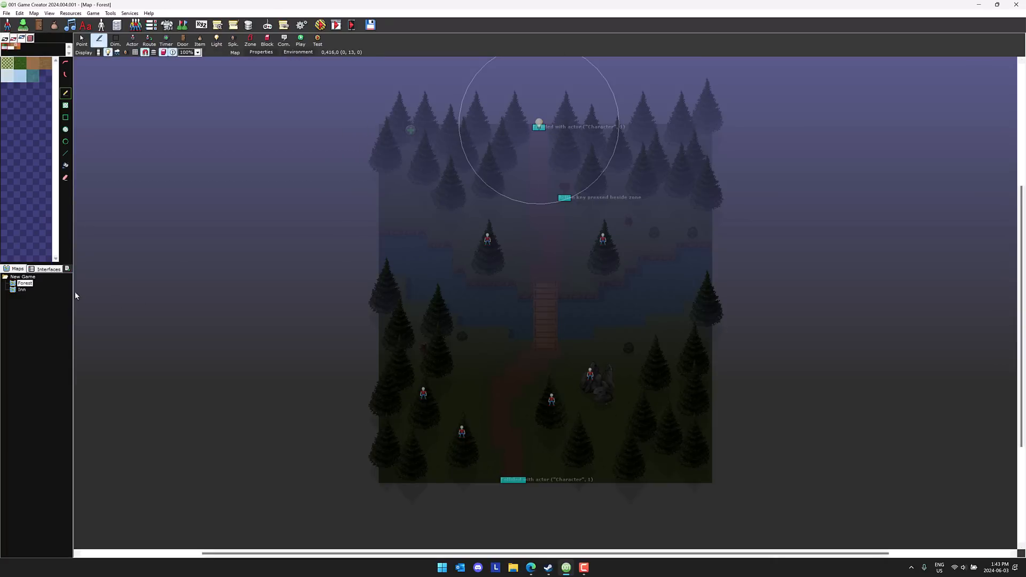
Step: Show the Inn map and bring up the Shop Vendor NPC's actor settings
click(21, 290)
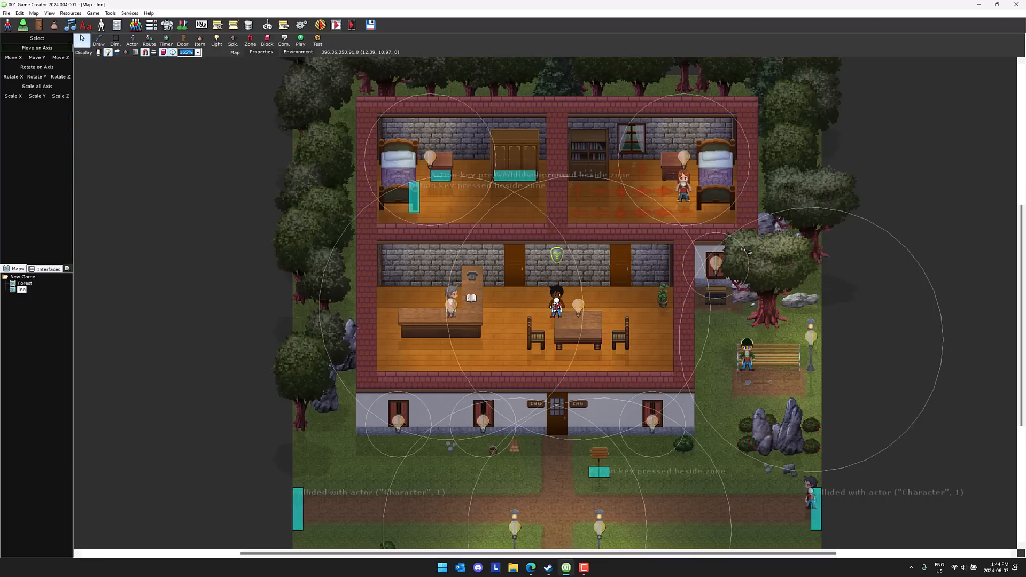
right_click(556, 305)
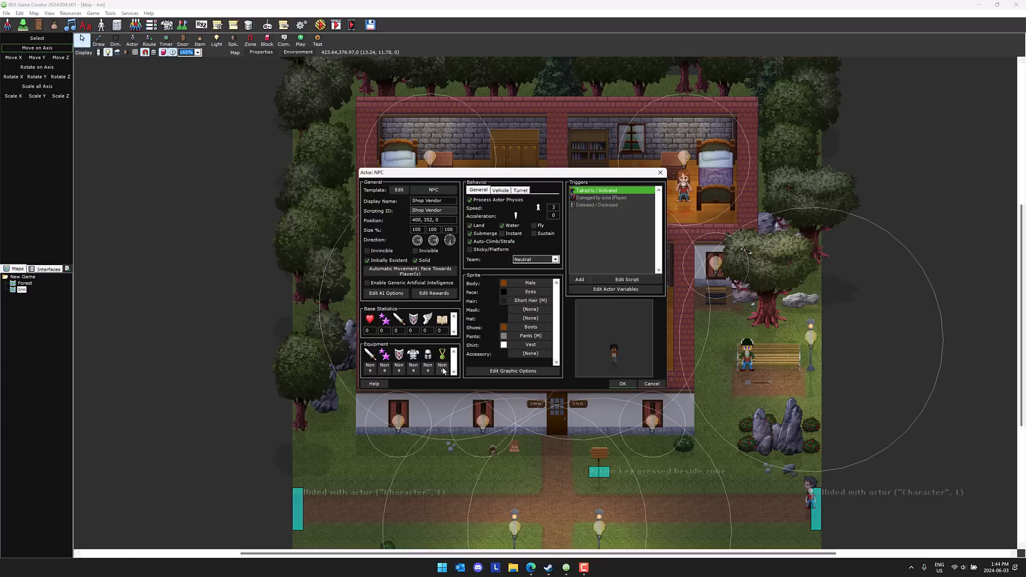
click(451, 371)
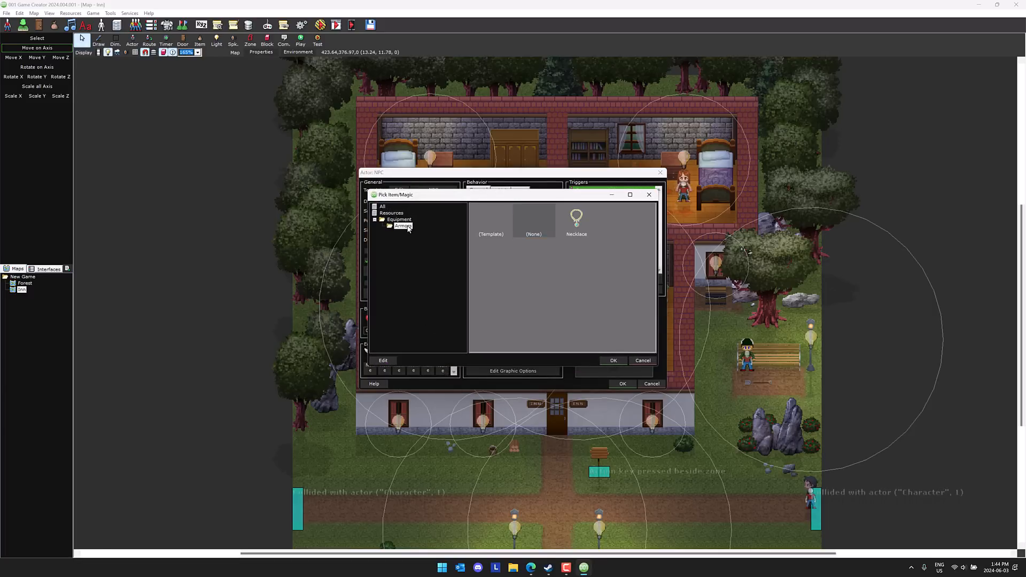
click(576, 218)
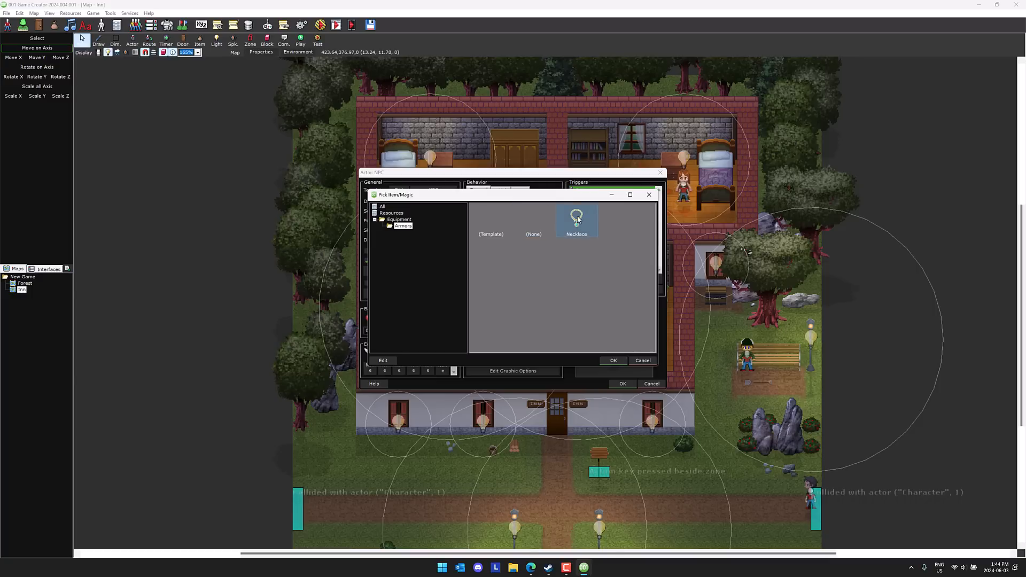
click(612, 360)
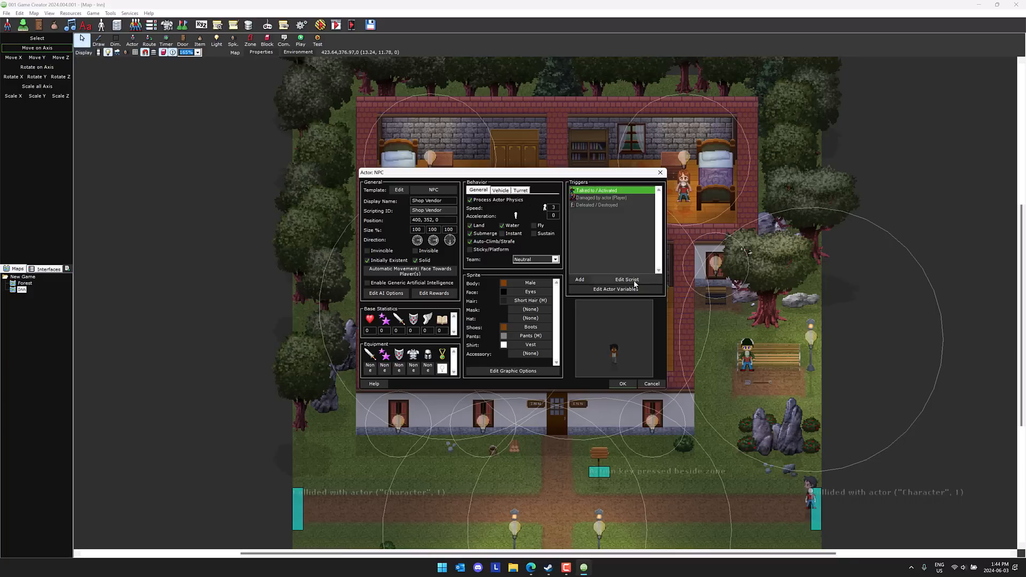
click(626, 278)
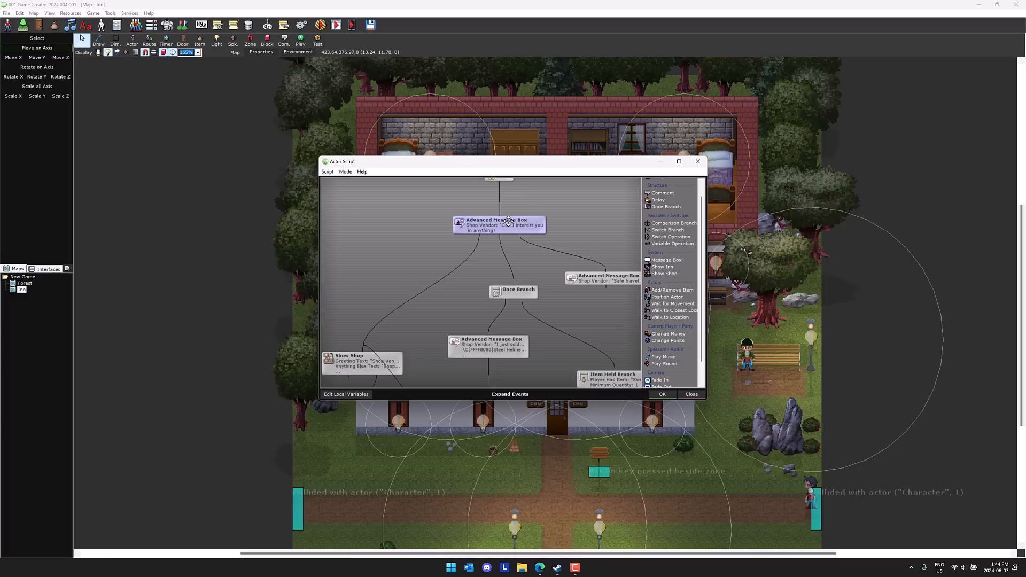
double_click(499, 226)
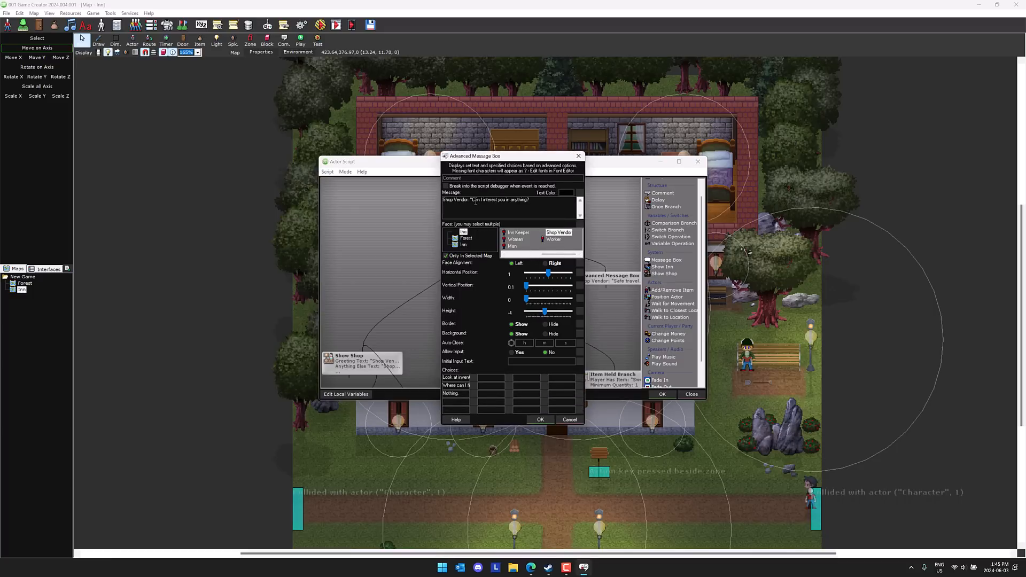
mouse_move(559, 237)
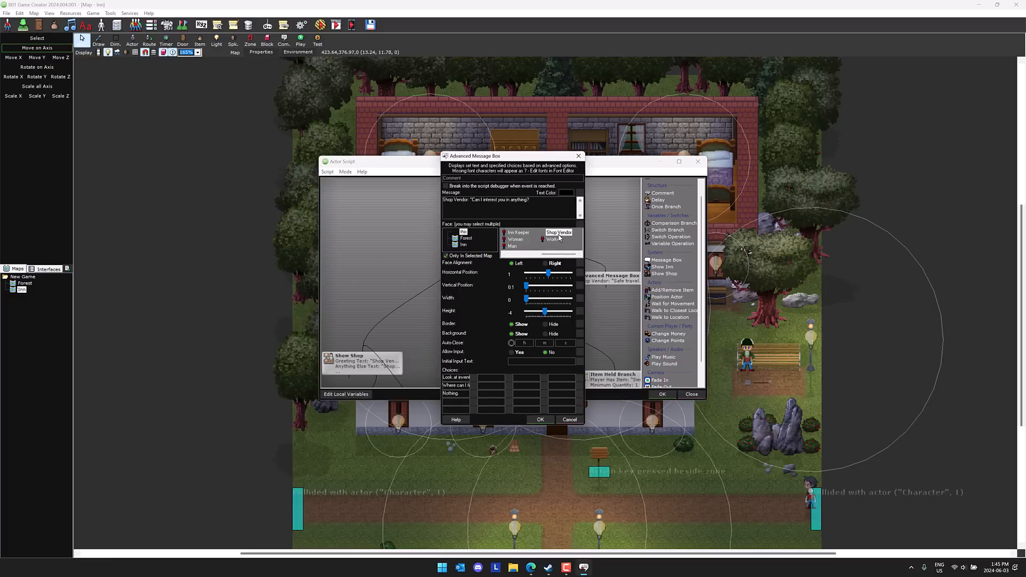
mouse_move(470, 374)
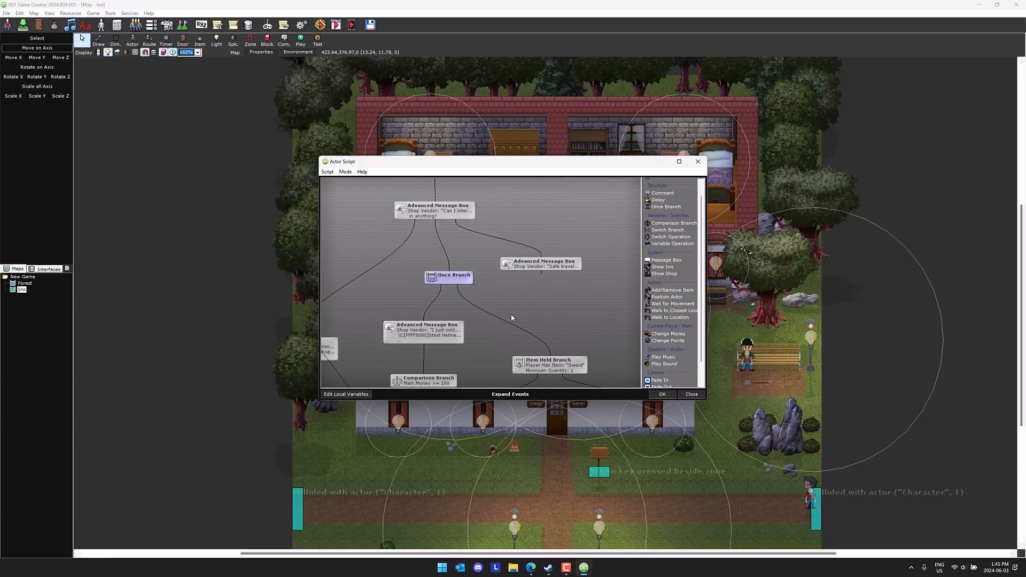
click(345, 171)
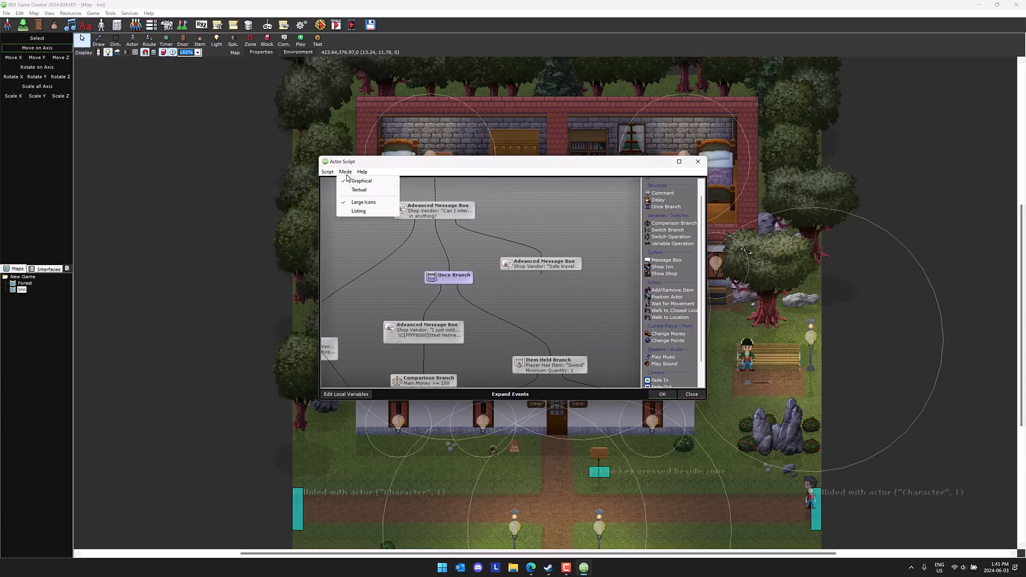
click(359, 190)
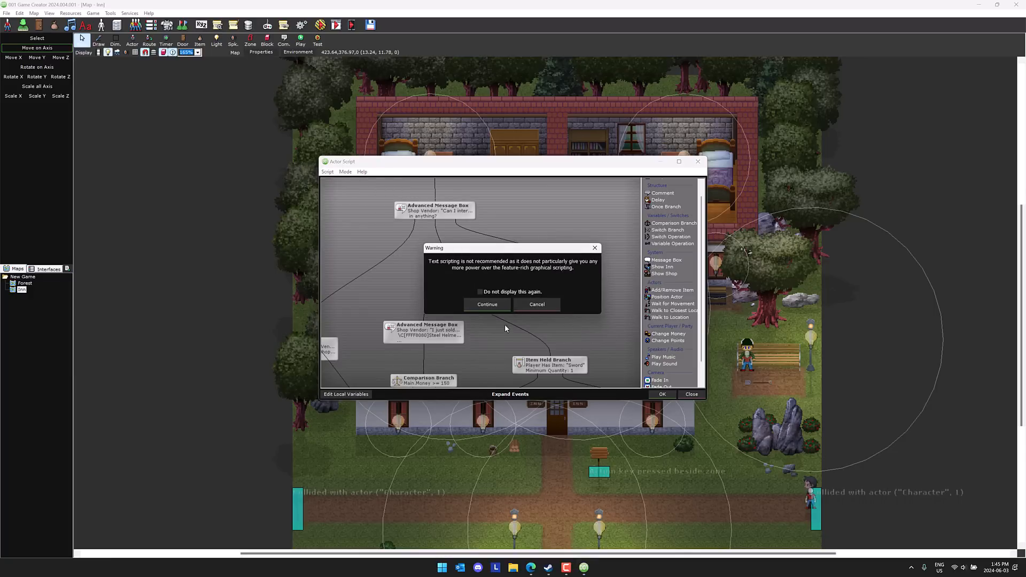
click(487, 303)
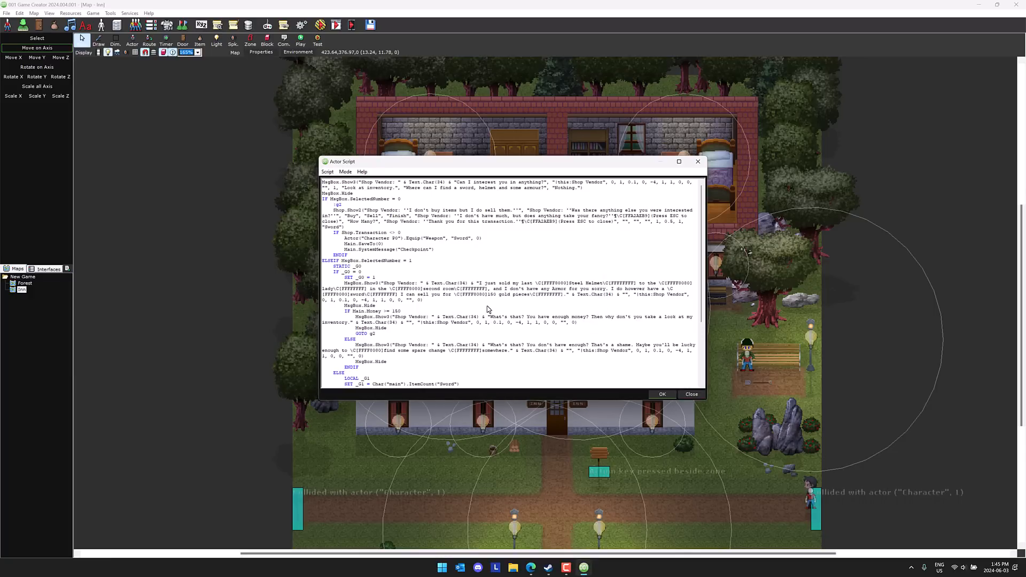
scroll(down, 3)
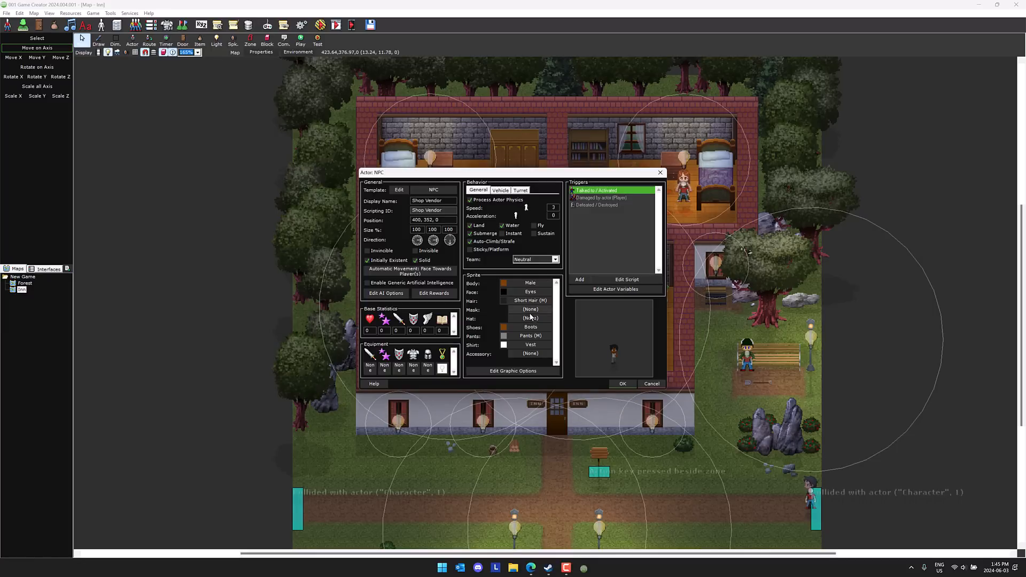
click(622, 384)
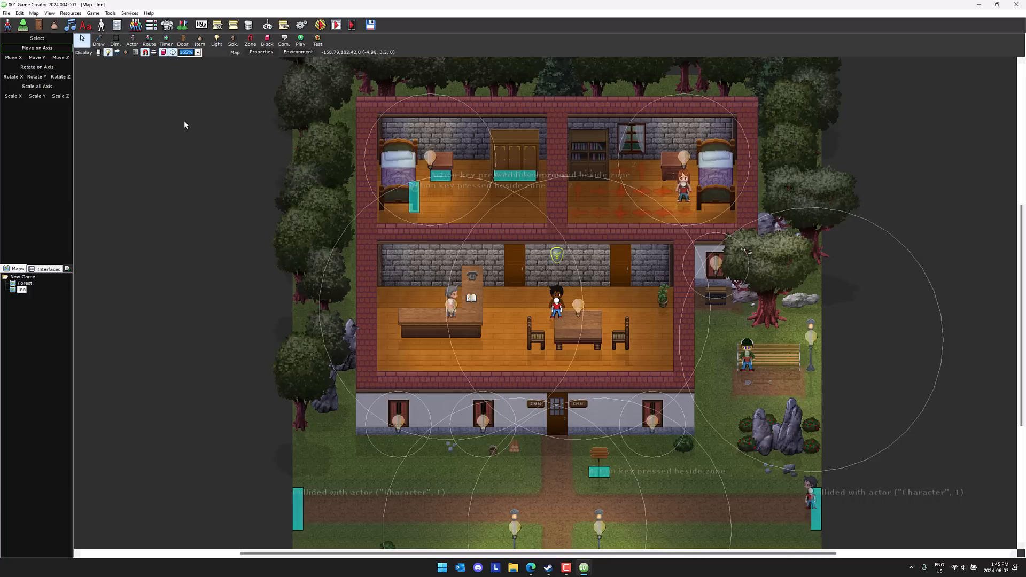
click(99, 25)
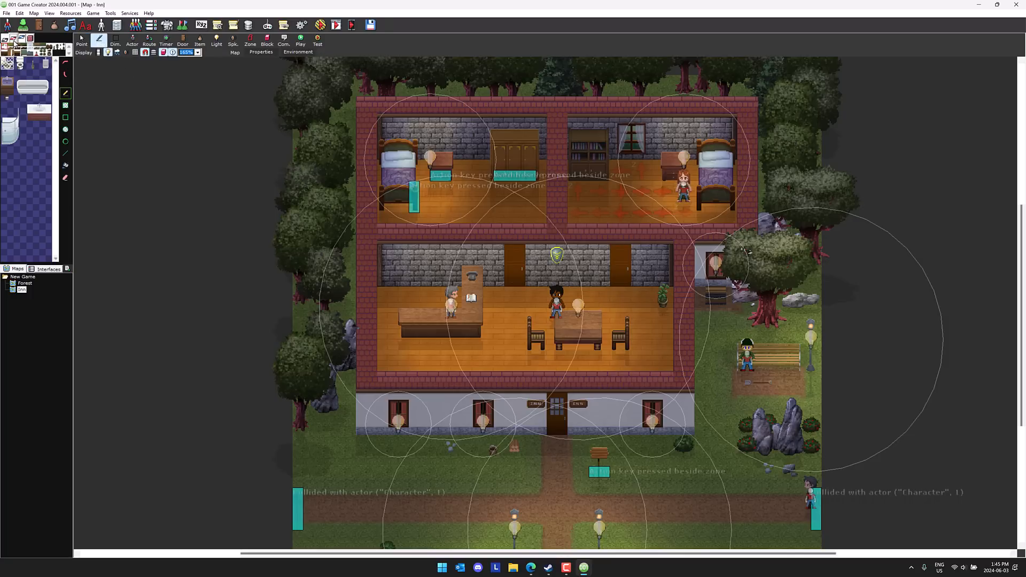
mouse_move(21, 38)
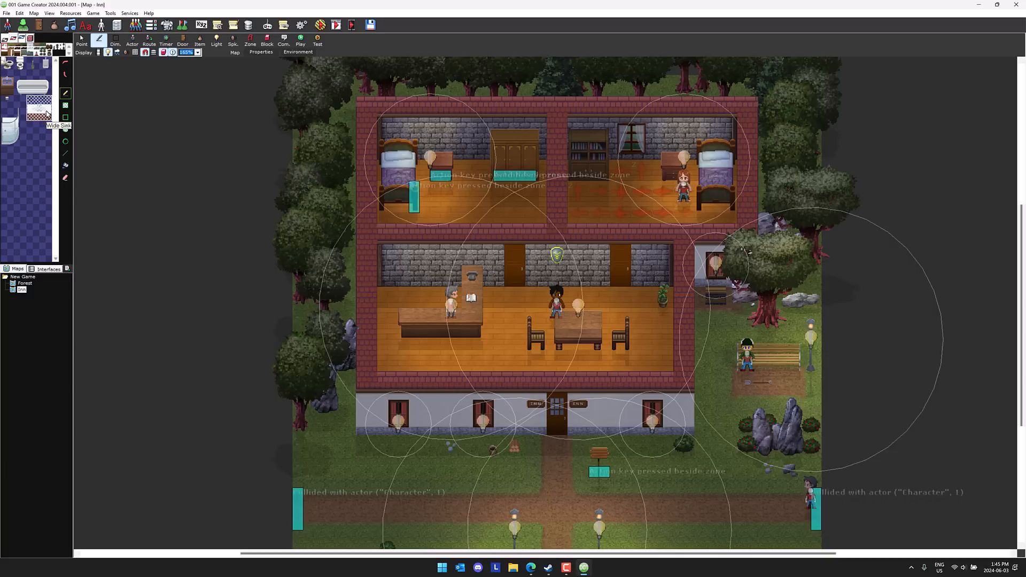
click(458, 351)
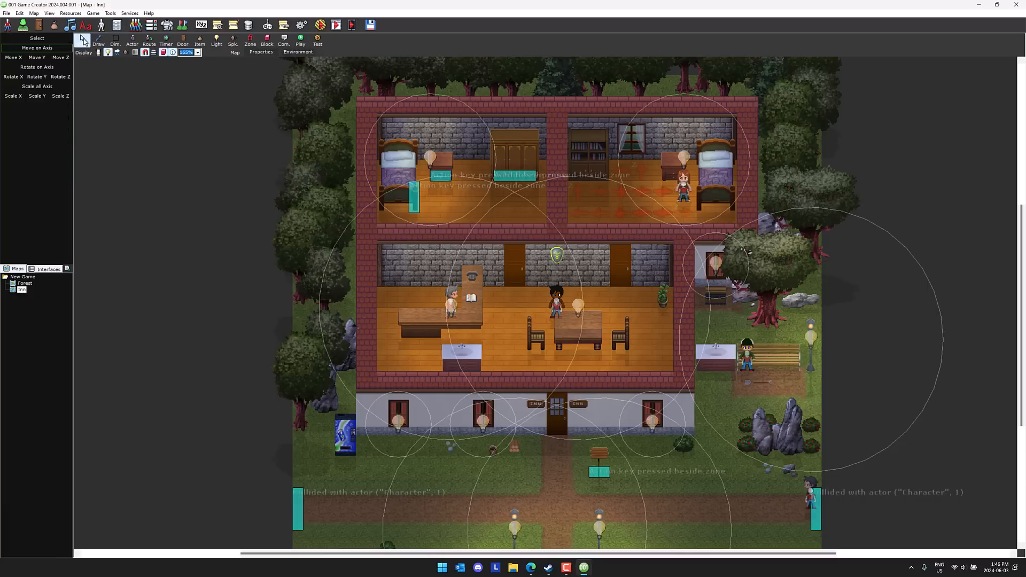
Step: Place a Worker actor on the Inn map and finish editing its settings
click(132, 25)
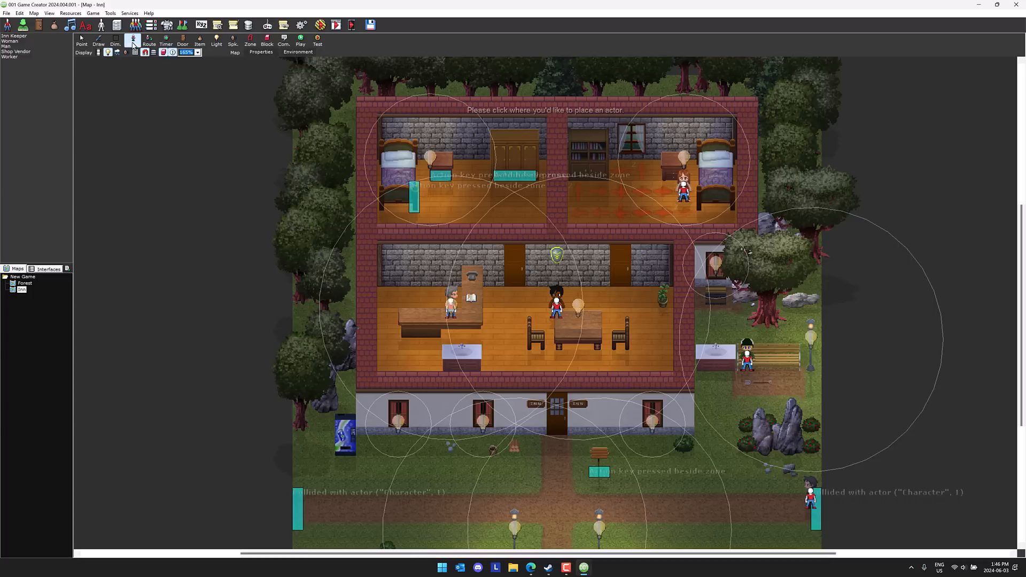
mouse_move(12, 58)
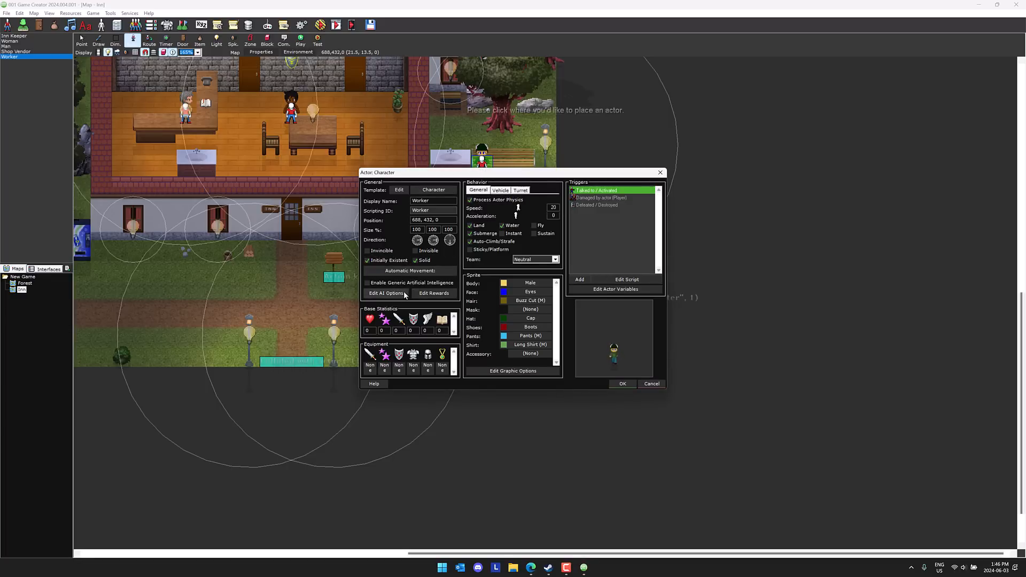
click(622, 384)
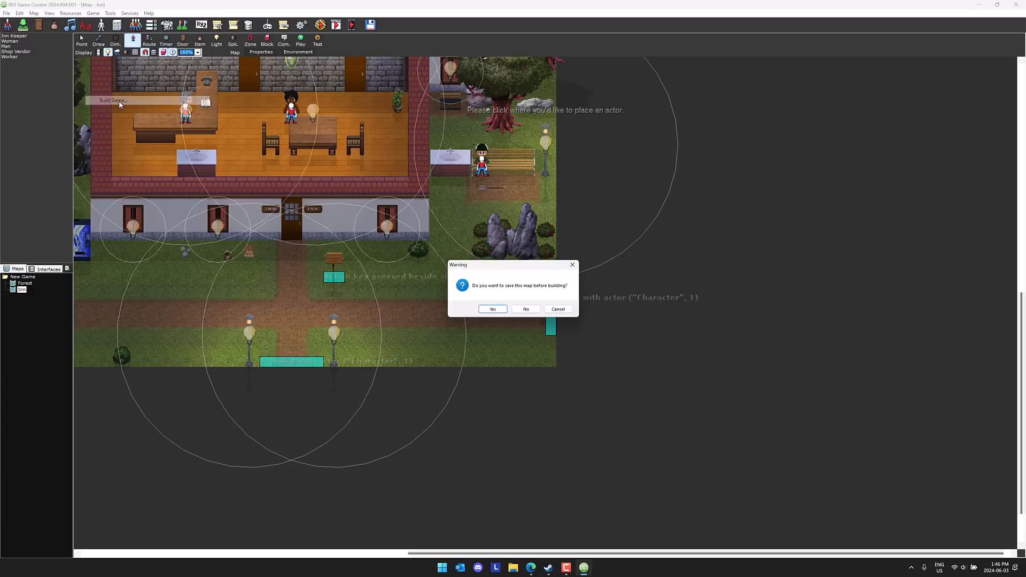
Step: Answer the save prompt, pick Windows Plain Files among the build types, then close the build window
click(491, 309)
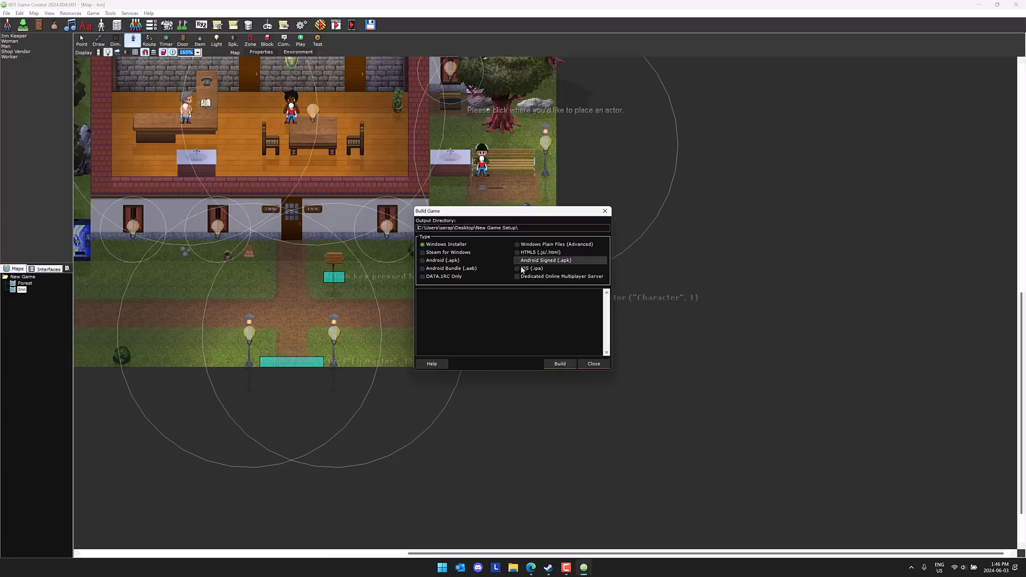
mouse_move(541, 266)
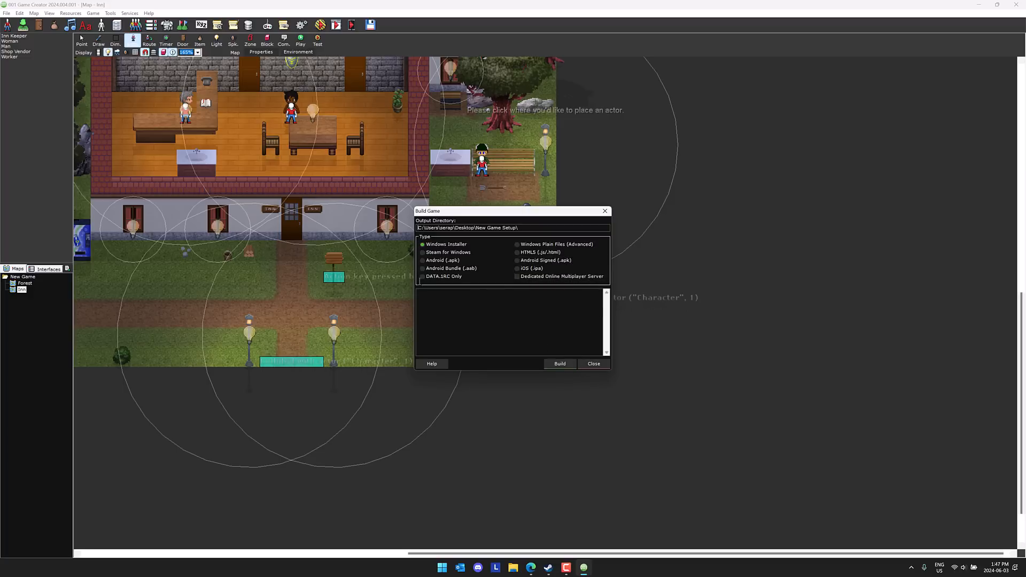
mouse_move(462, 287)
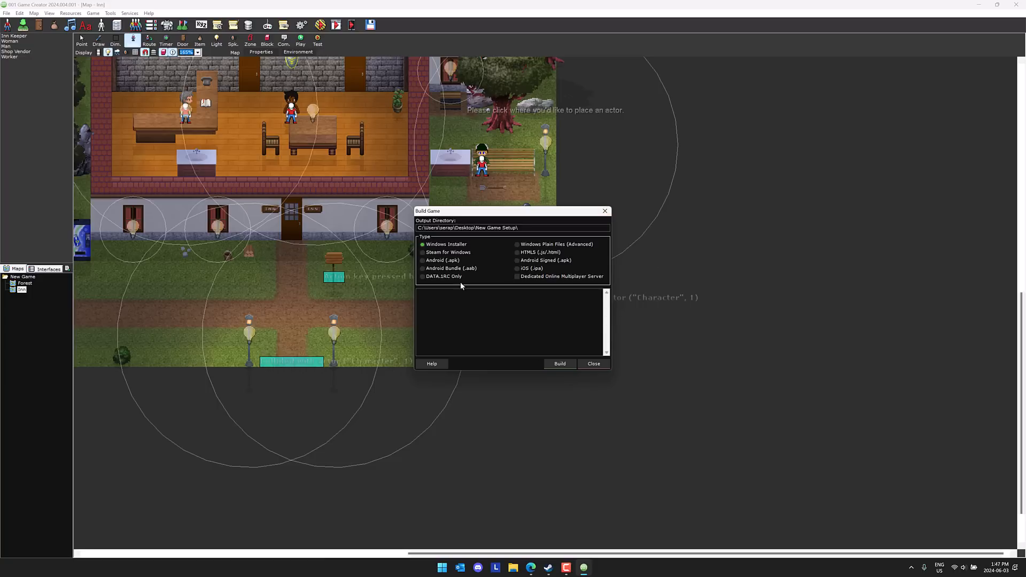
click(517, 243)
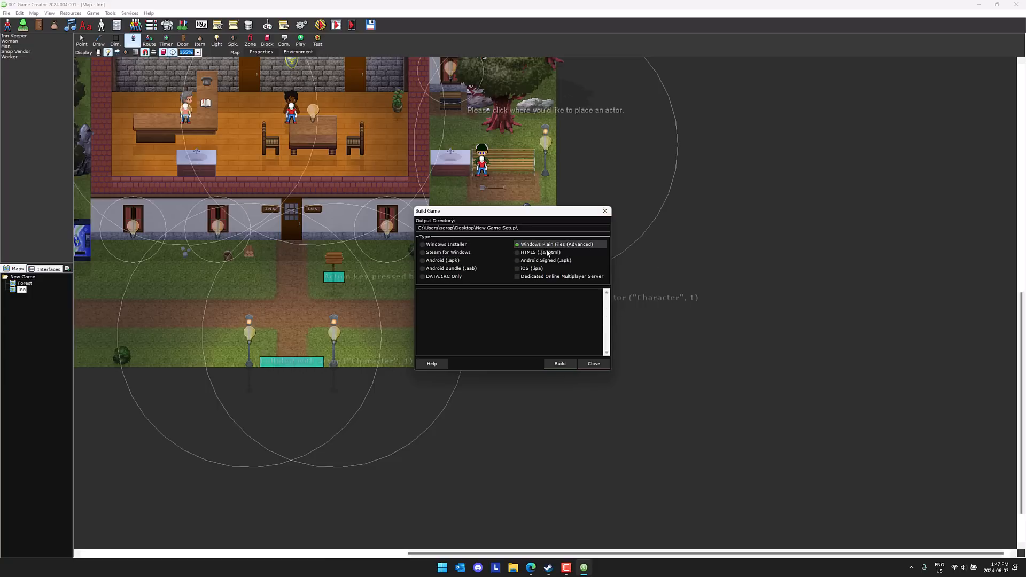
click(593, 364)
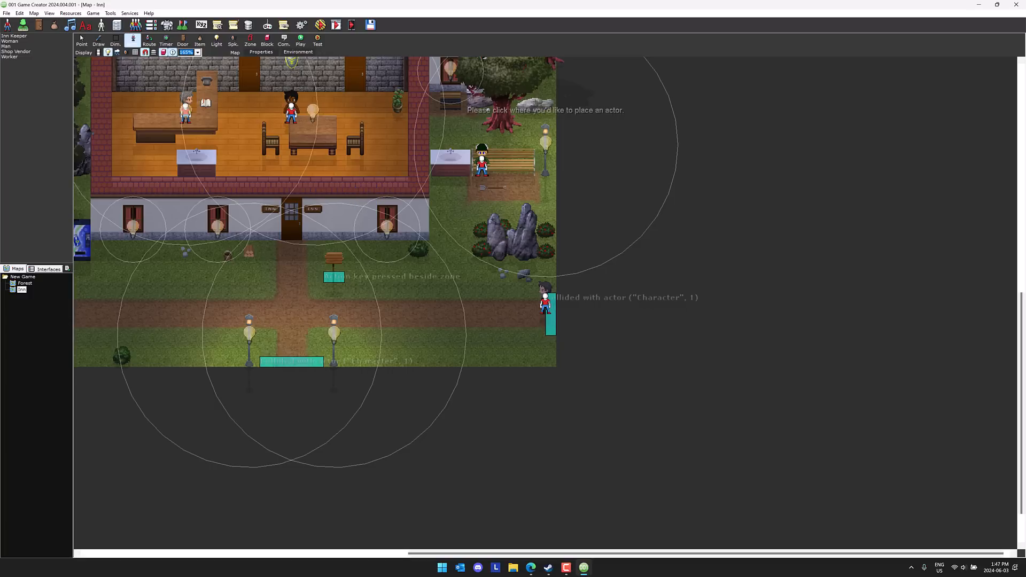
Step: Close the current game via File > Close Game, answer the save prompt, and browse new-game templates
click(7, 13)
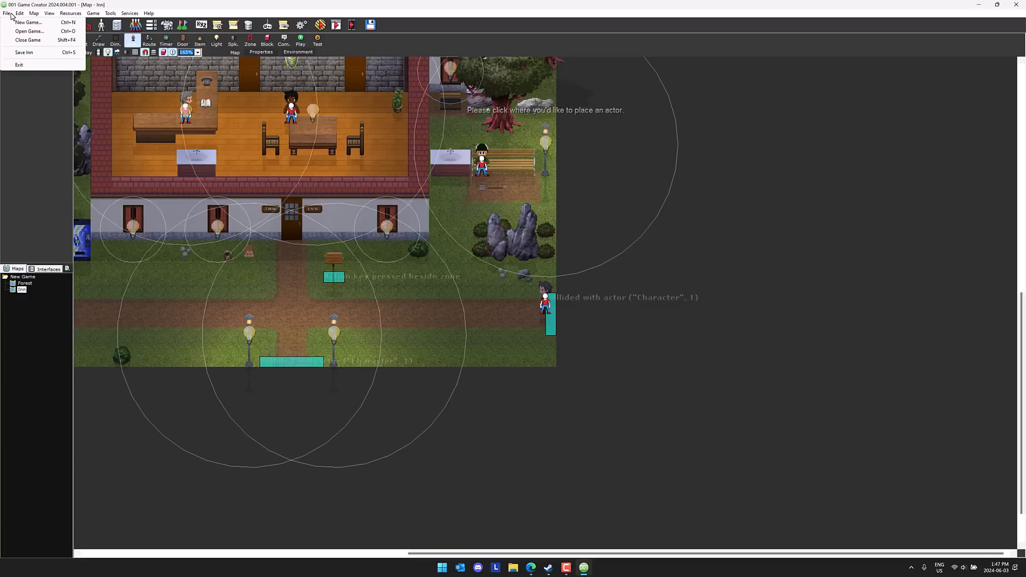
click(28, 40)
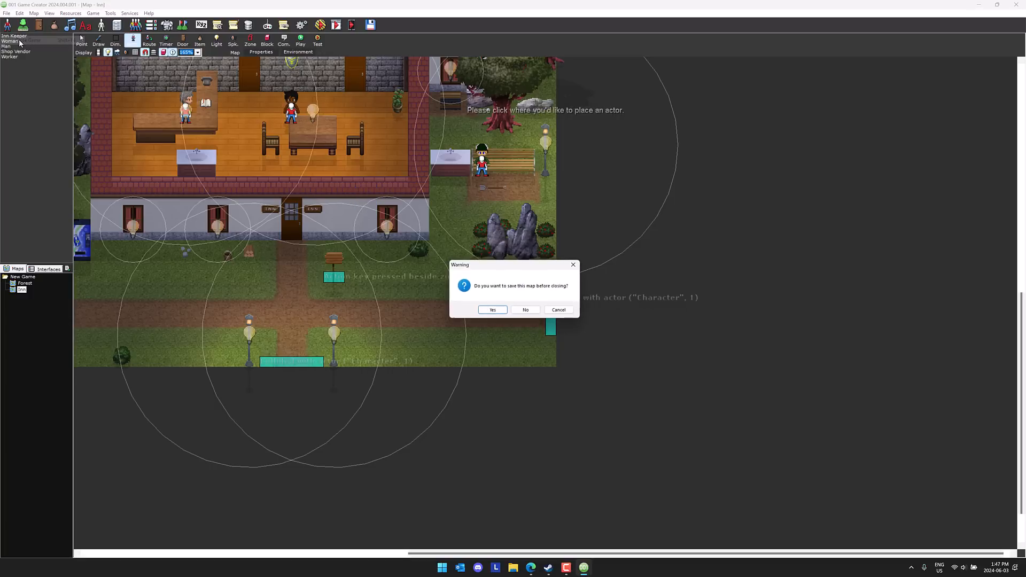
click(525, 310)
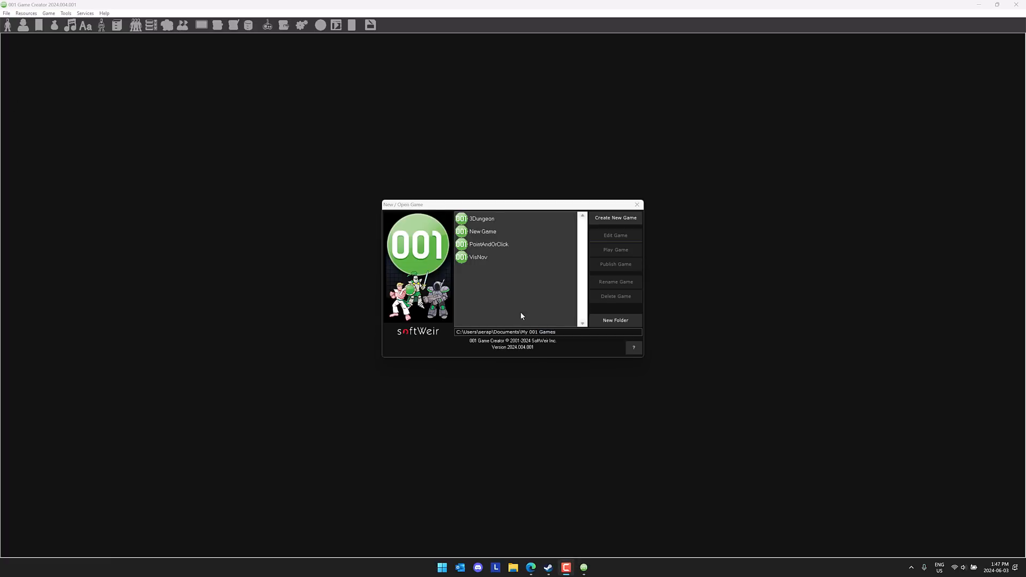
click(614, 217)
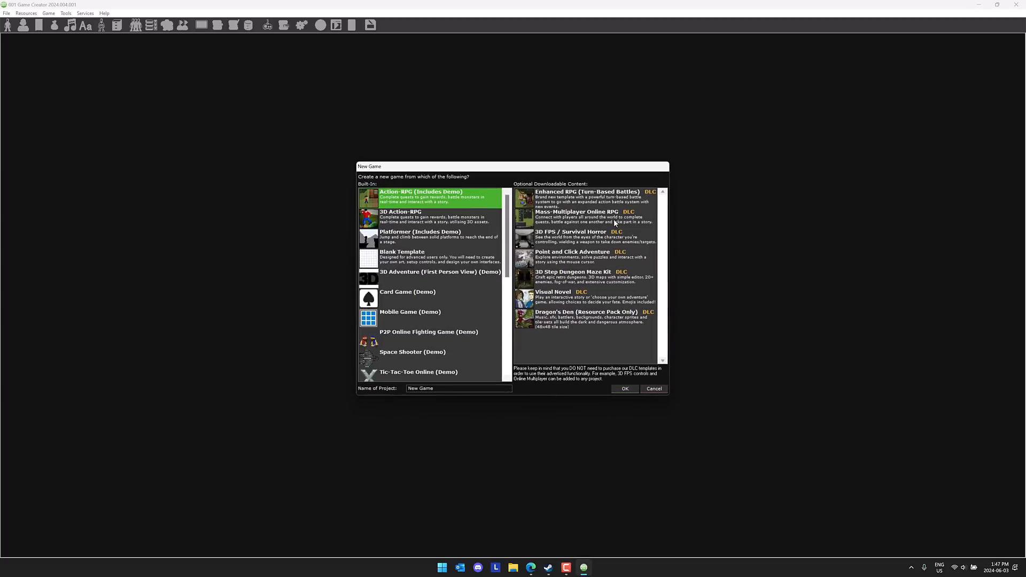
mouse_move(602, 261)
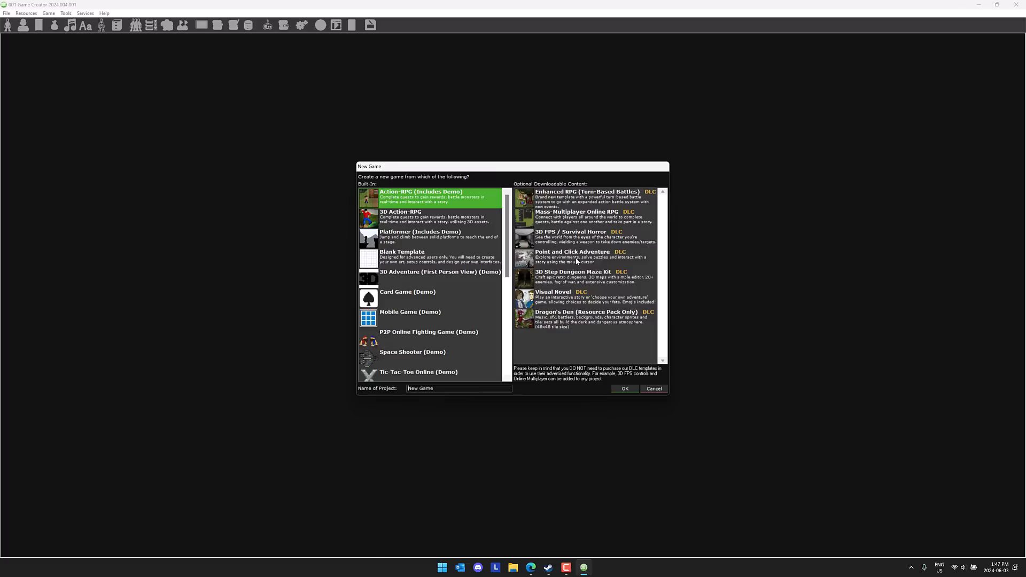
mouse_move(561, 299)
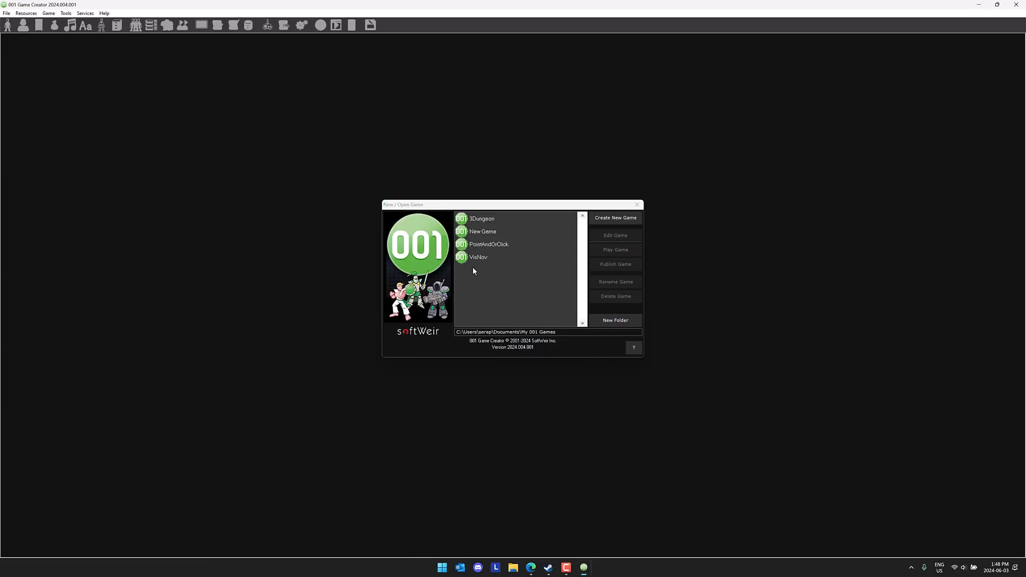
Step: Open the VisNov visual novel project to its Airship map
click(477, 256)
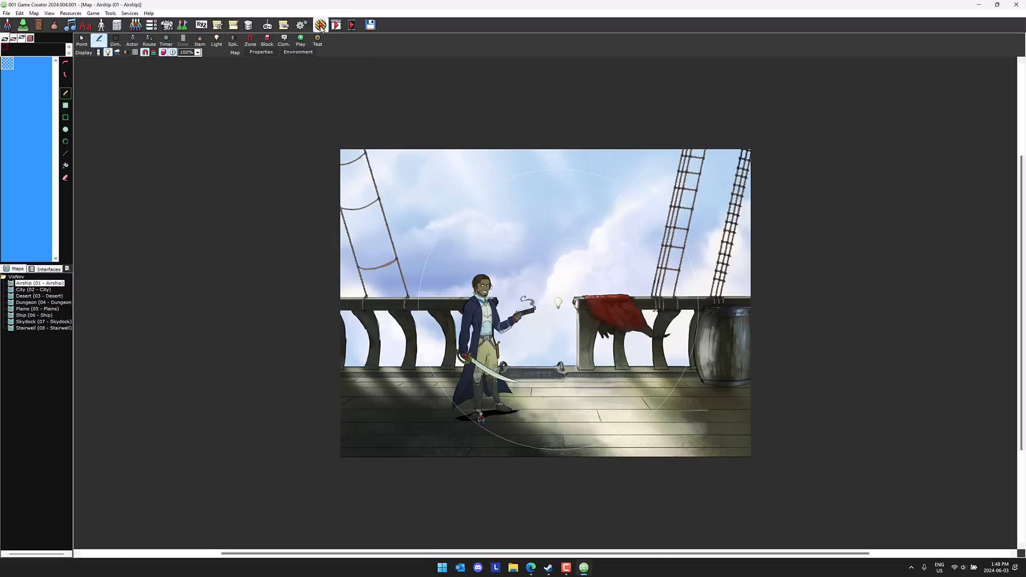
mouse_move(320, 24)
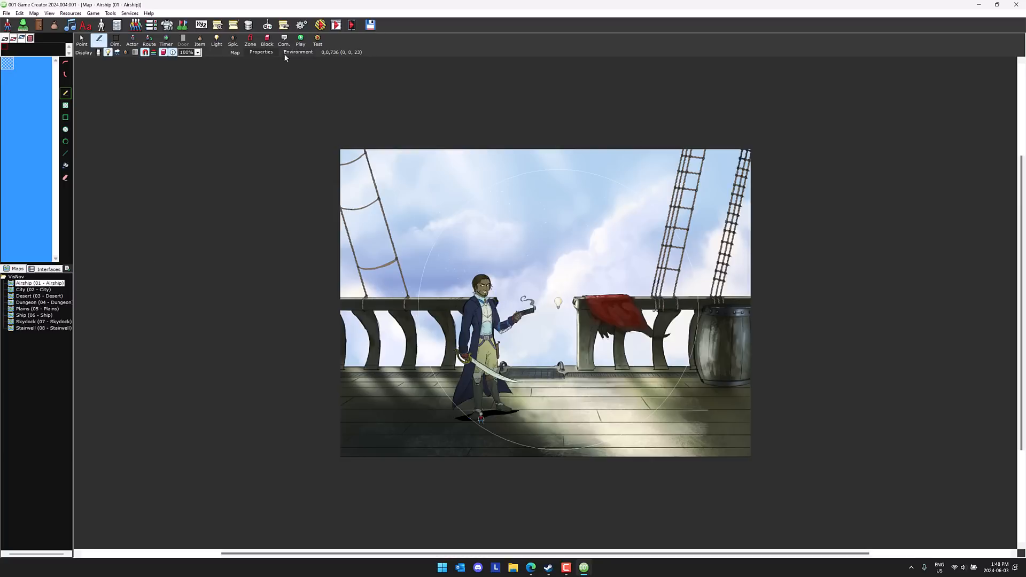
click(298, 52)
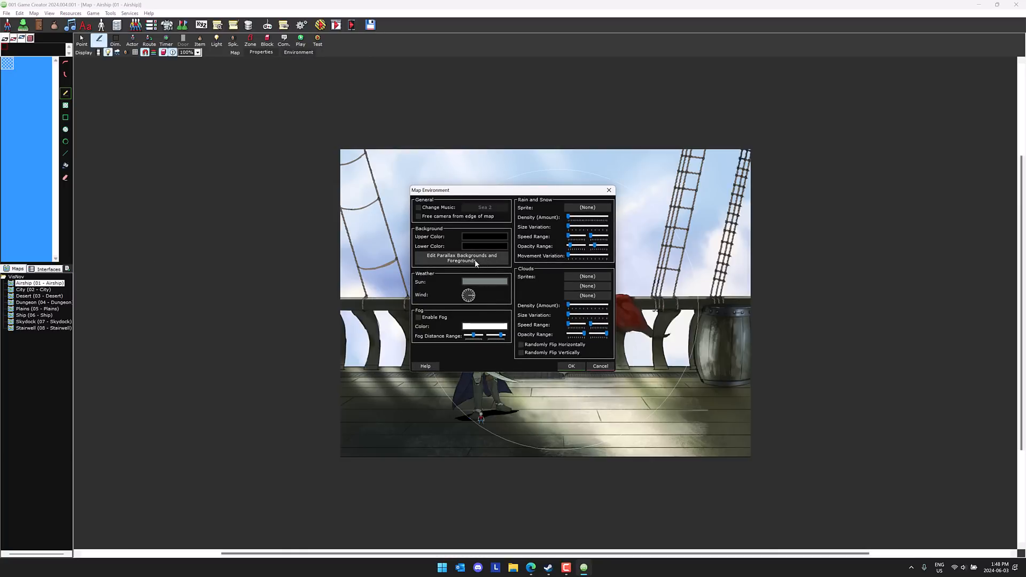
click(461, 258)
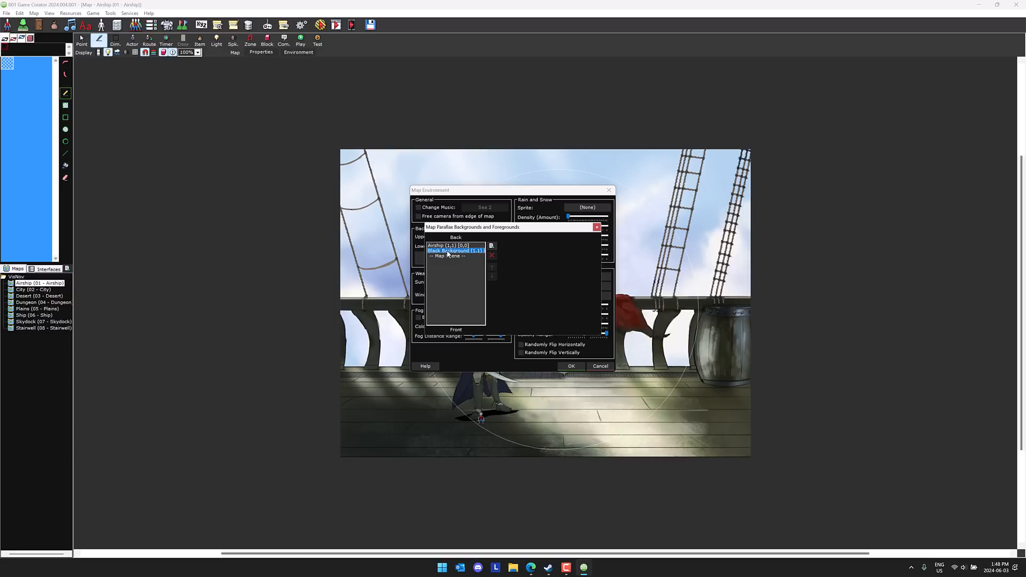
click(450, 245)
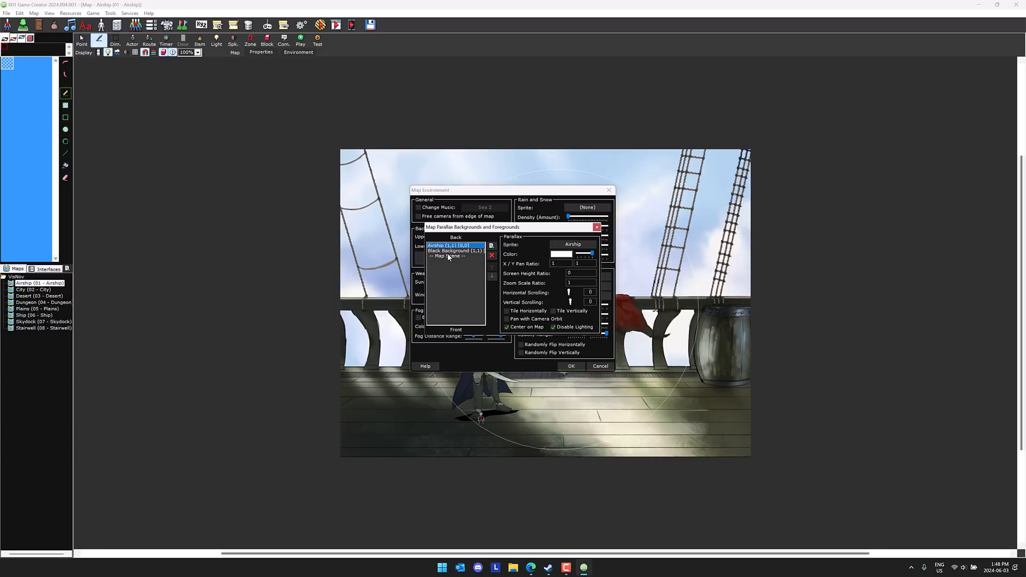
mouse_move(583, 244)
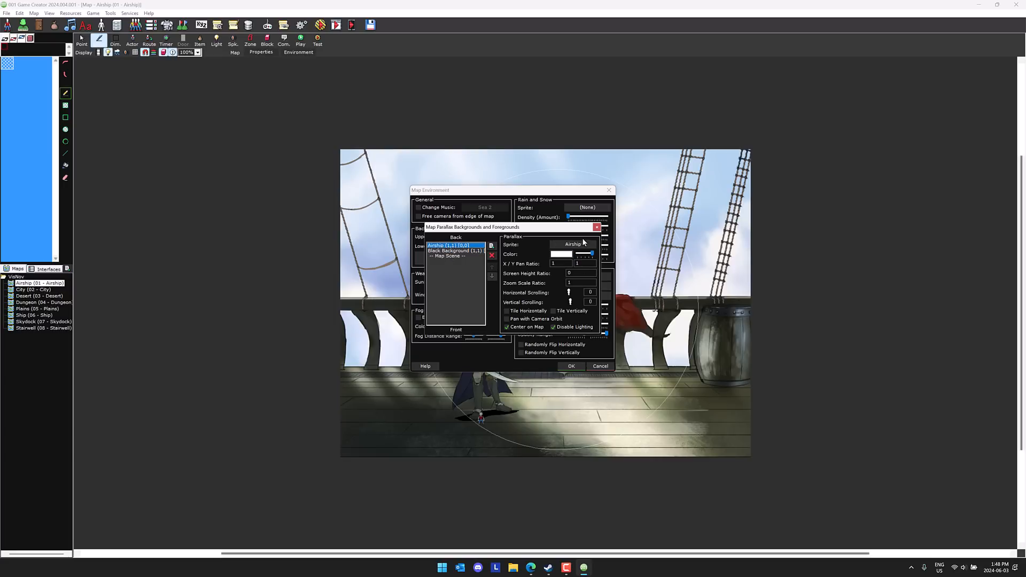
click(596, 226)
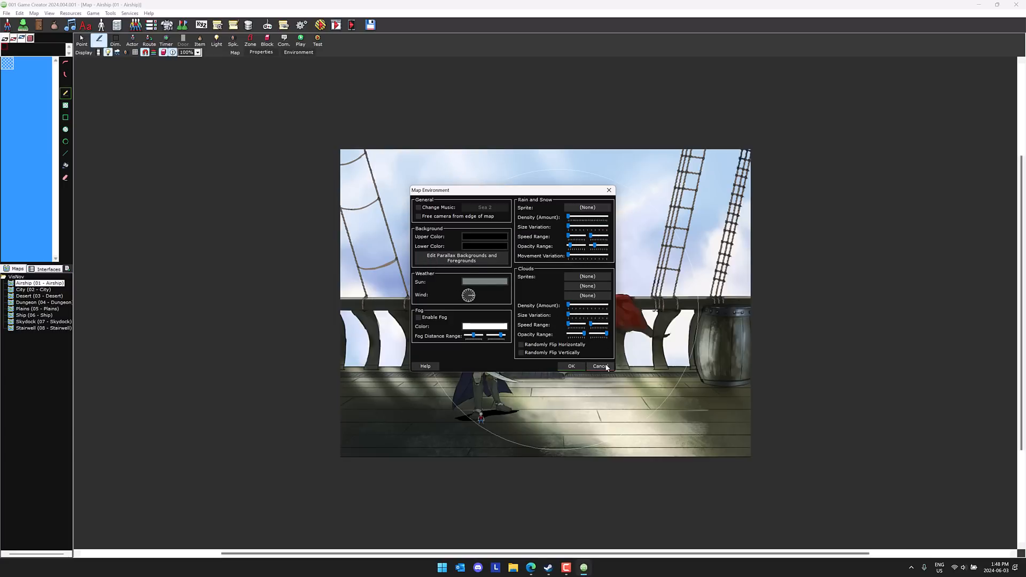
click(599, 366)
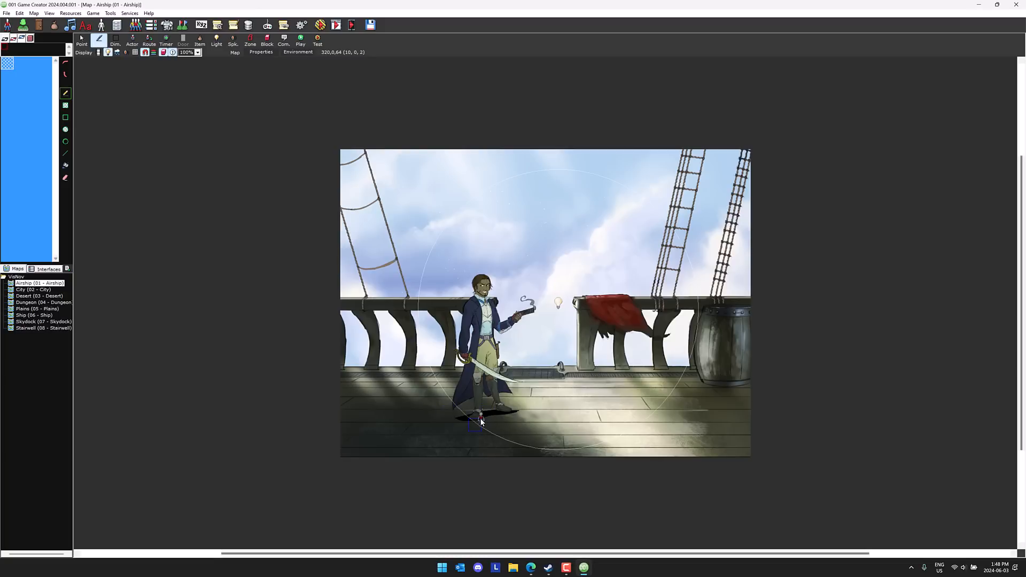
click(82, 39)
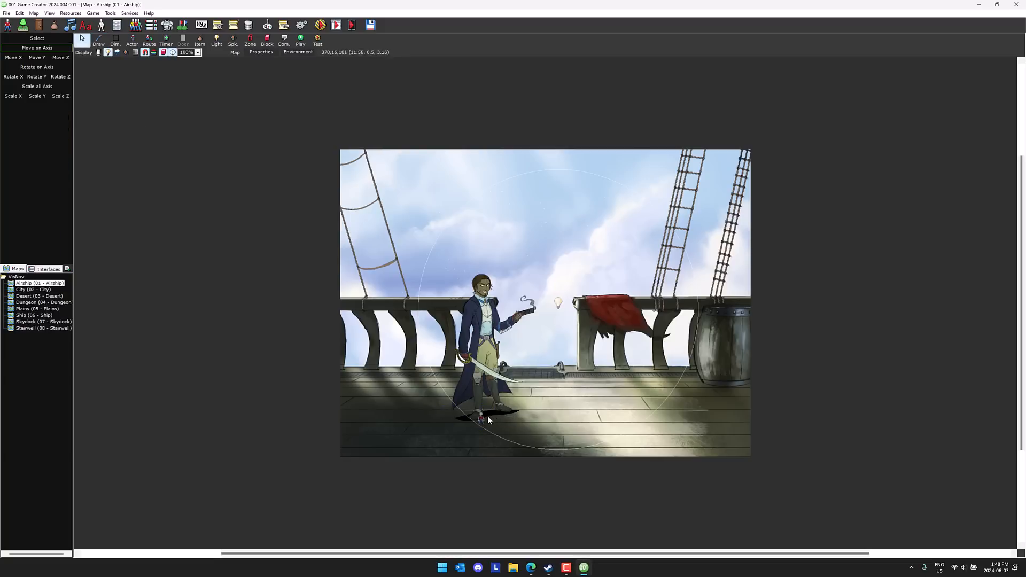
Step: Edit the Sky Pirate actor Bennet and view his trigger script
right_click(480, 417)
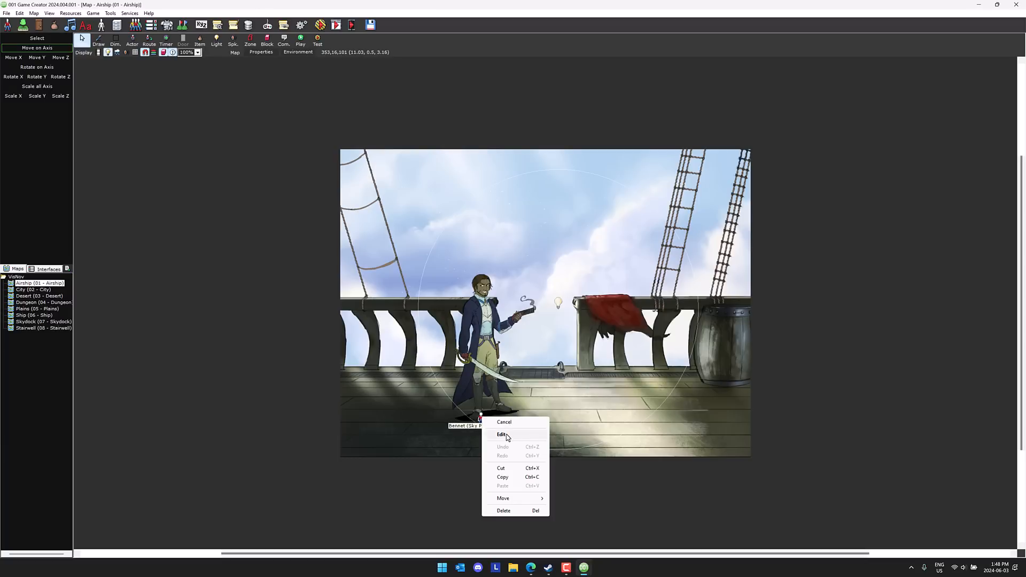
click(502, 435)
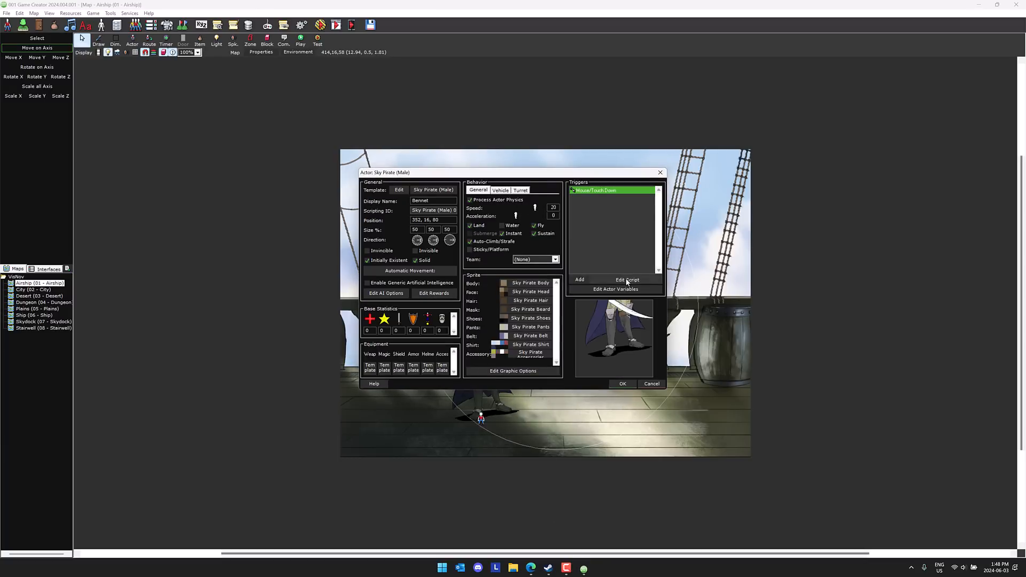
click(627, 279)
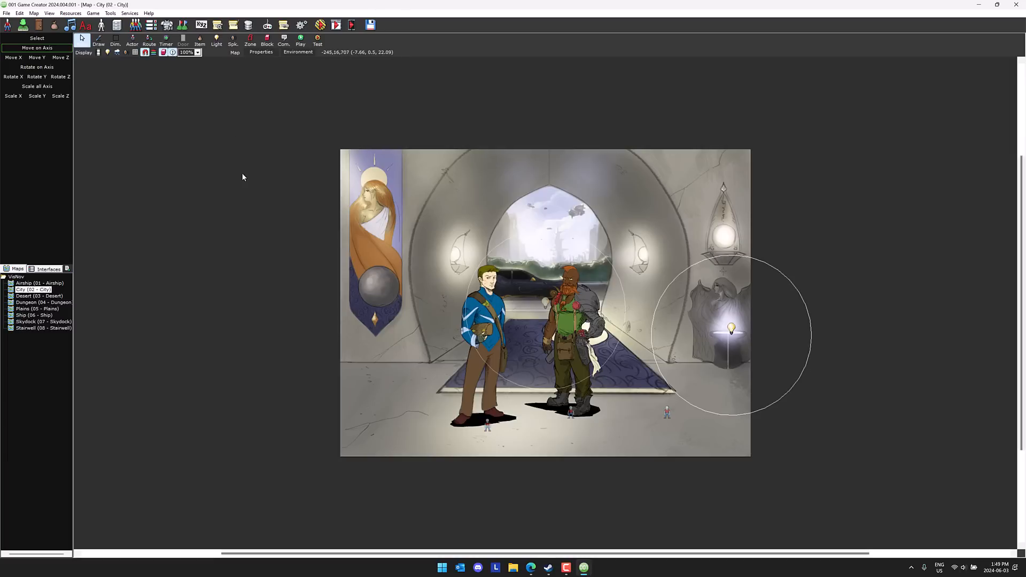
mouse_move(614, 177)
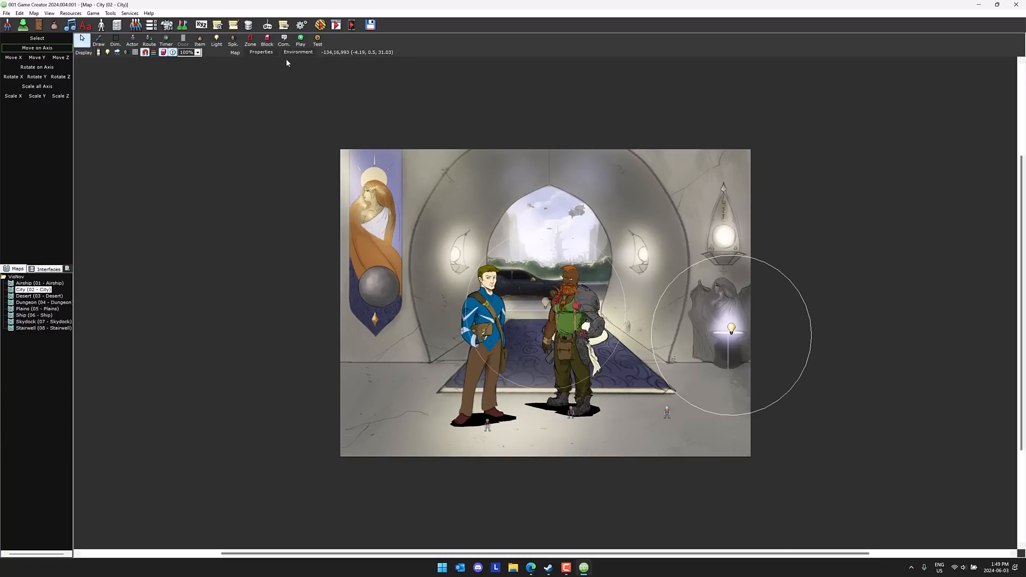
Step: Review the City map's environment settings, map properties and the Player-entered trigger script
click(298, 45)
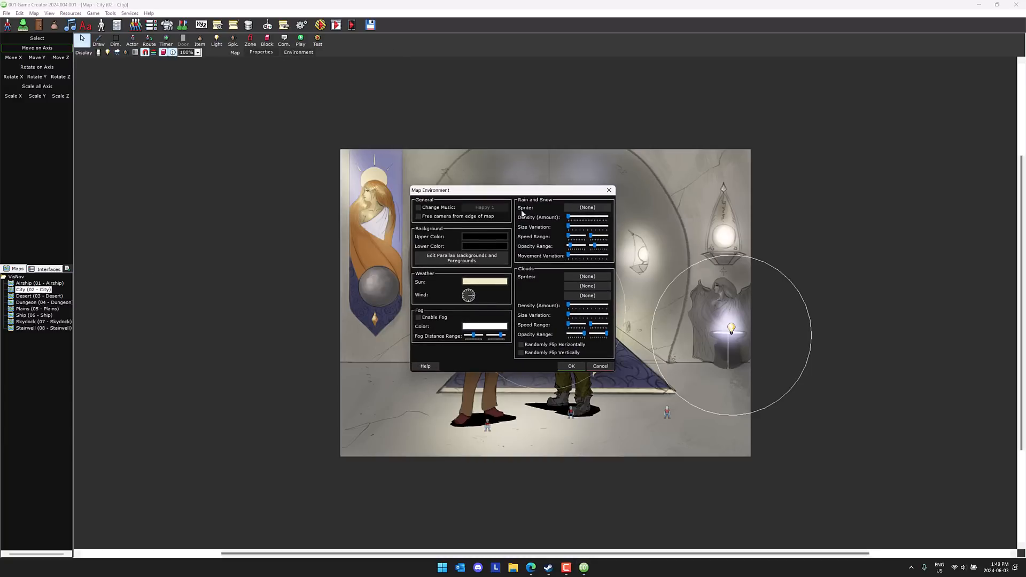
mouse_move(582, 366)
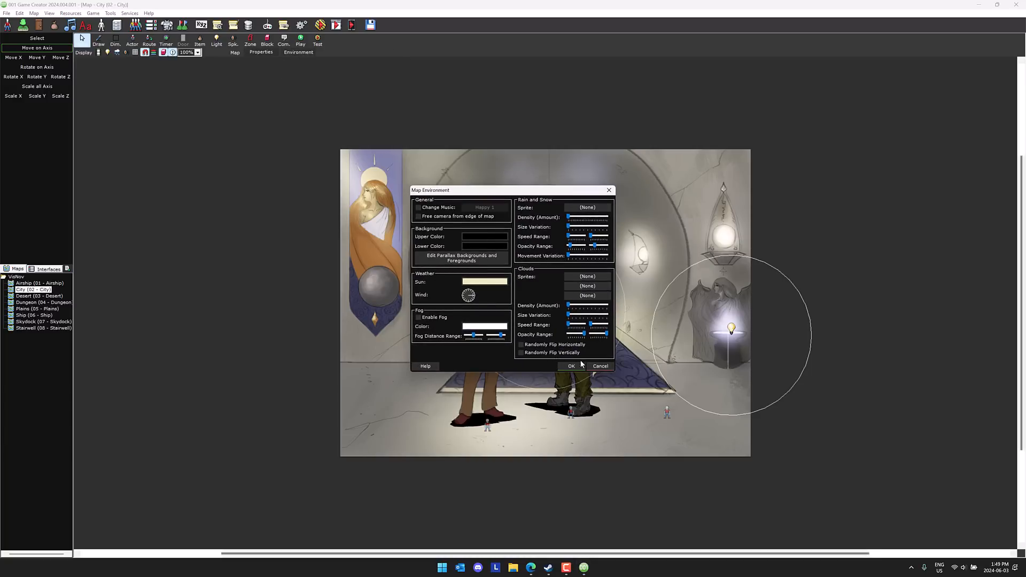
mouse_move(485, 360)
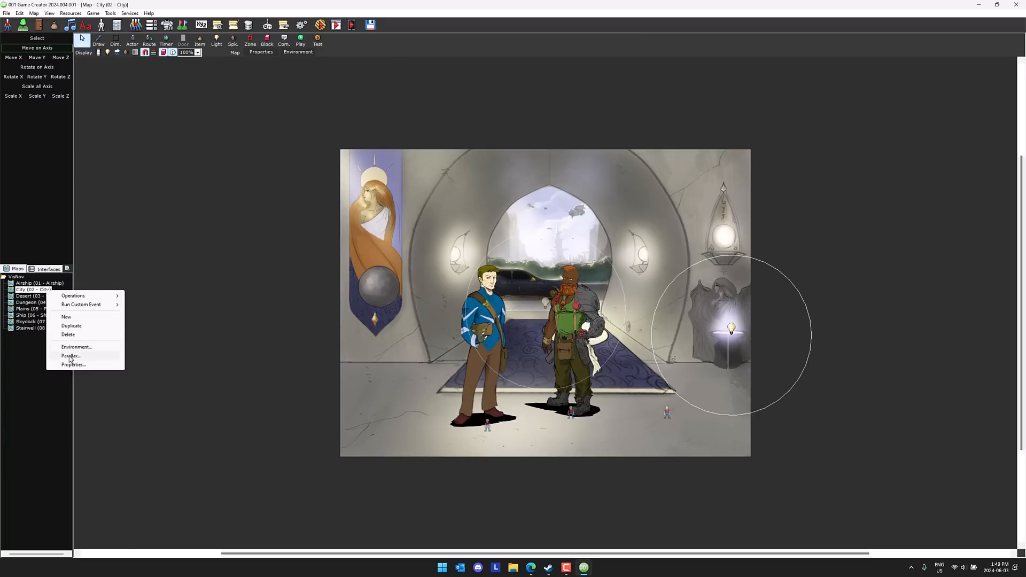
click(73, 364)
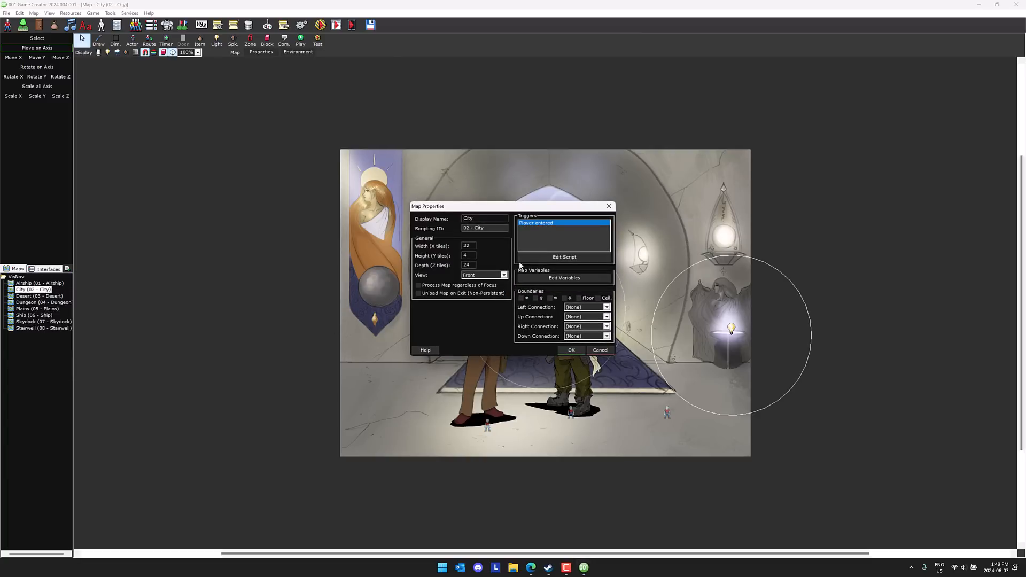
click(563, 256)
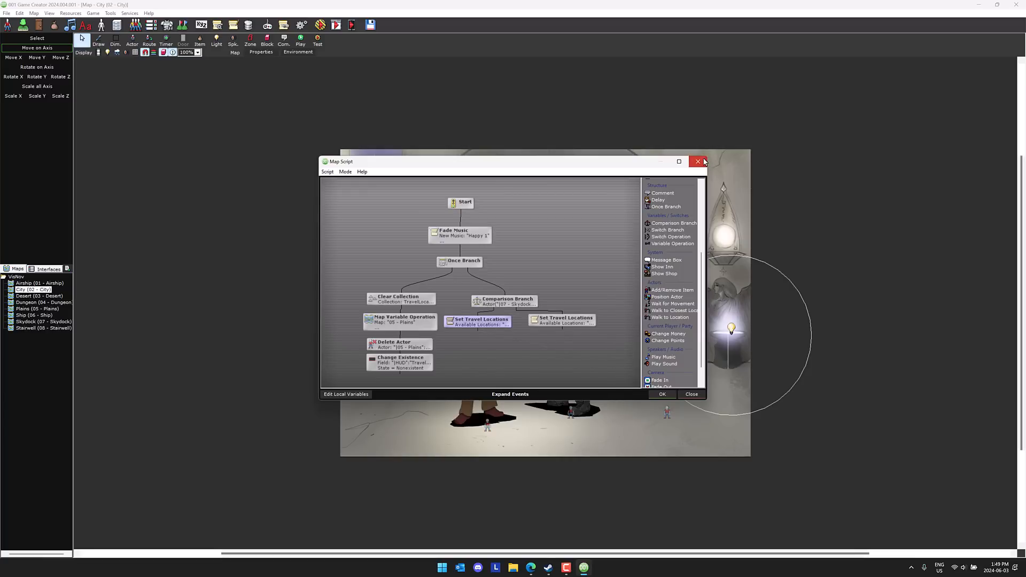
click(698, 162)
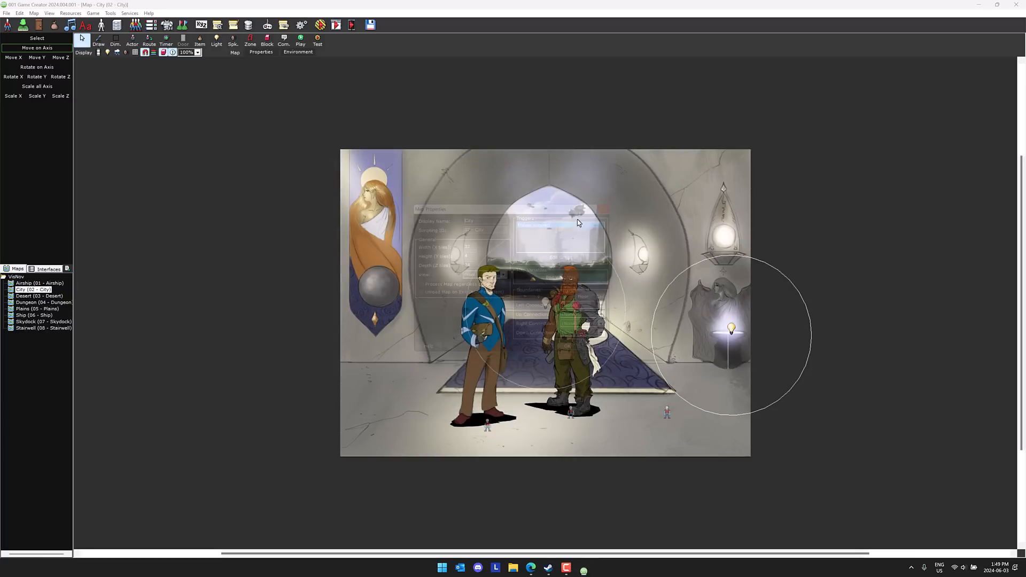
Step: Bring up the settings of the blue-jacketed Civilian actor on the City map
right_click(487, 425)
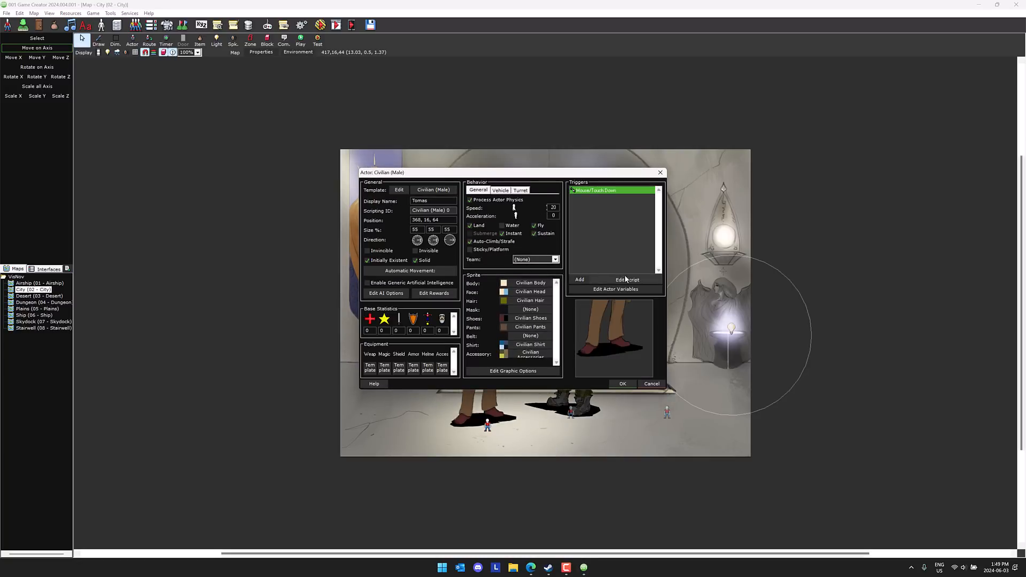
Step: Close the Civilian actor's settings and return to tile painting on the City map
click(627, 279)
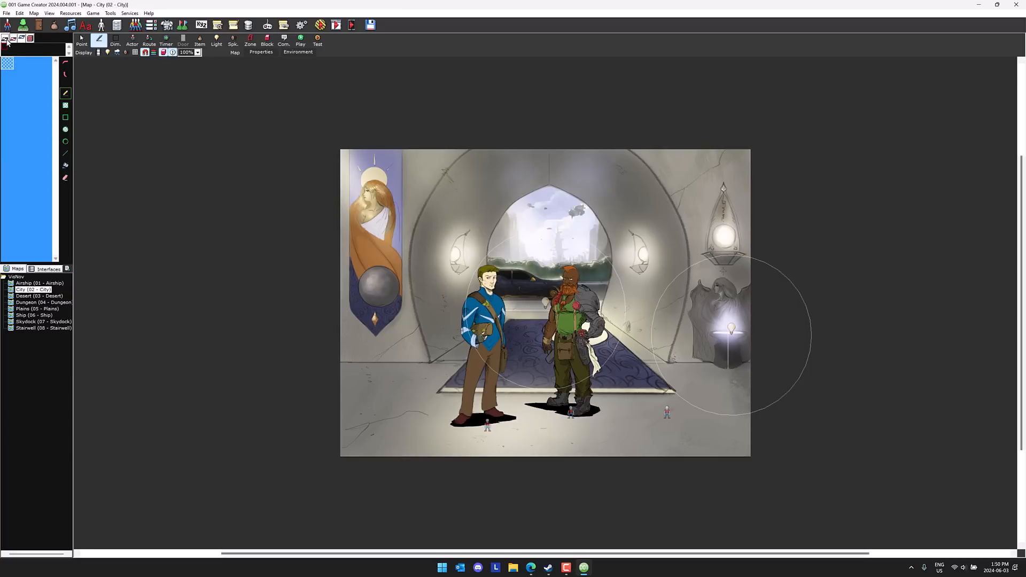
mouse_move(21, 38)
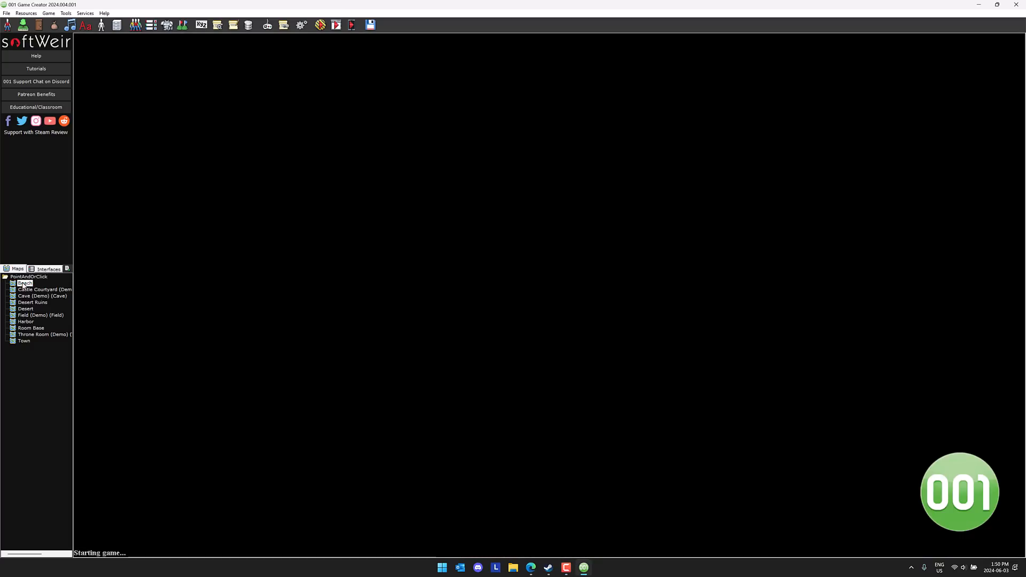
Step: Open the Desert Ruins map and review a scenery actor's talk- and look-cursor touch triggers
double_click(24, 283)
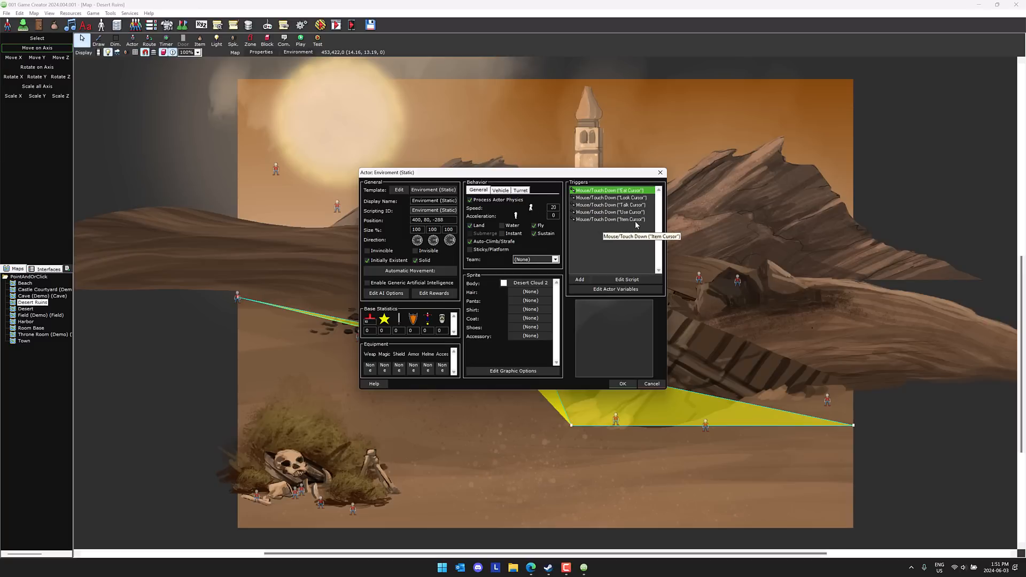
click(608, 205)
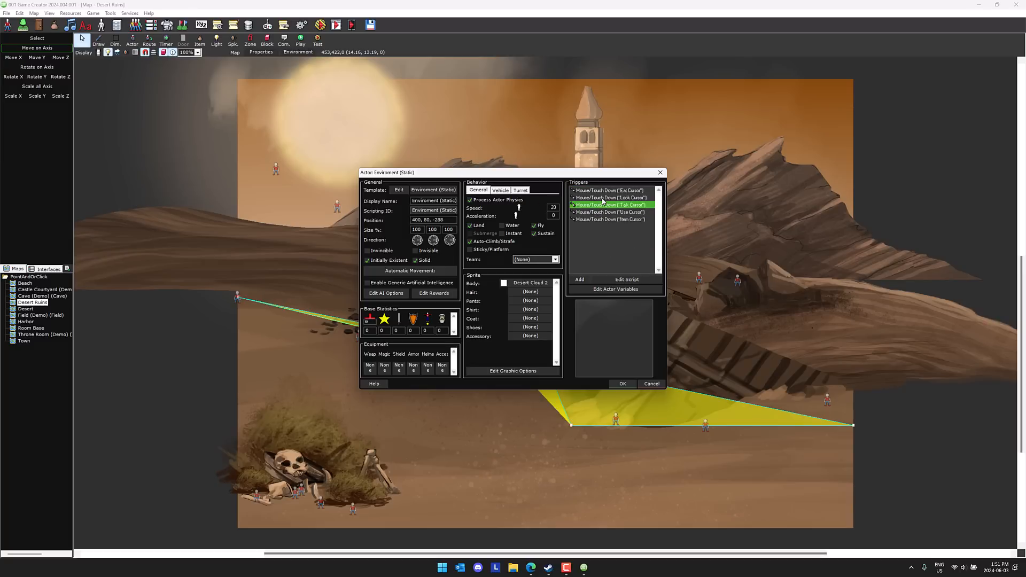
click(609, 198)
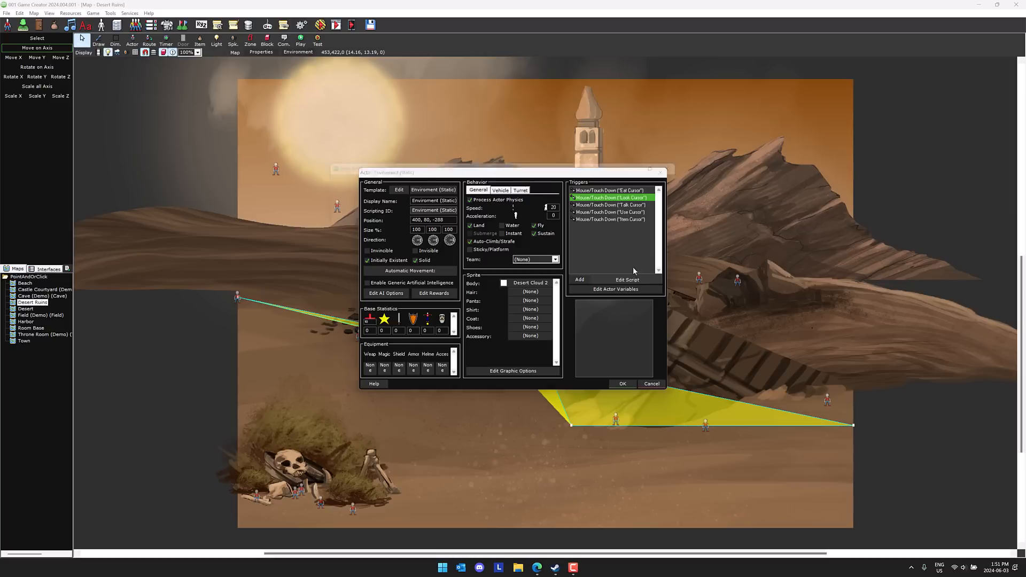
click(626, 279)
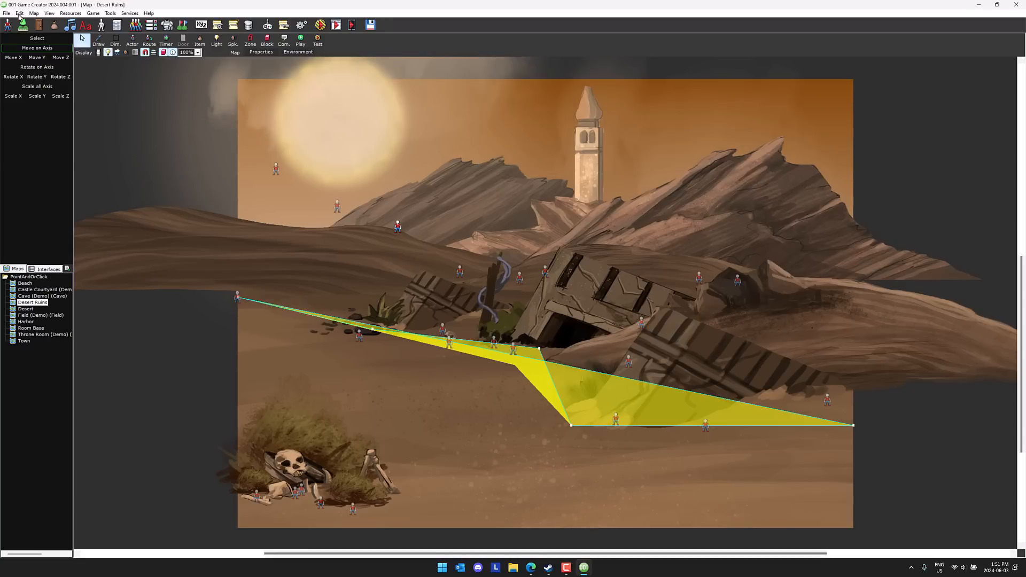
mouse_move(98, 85)
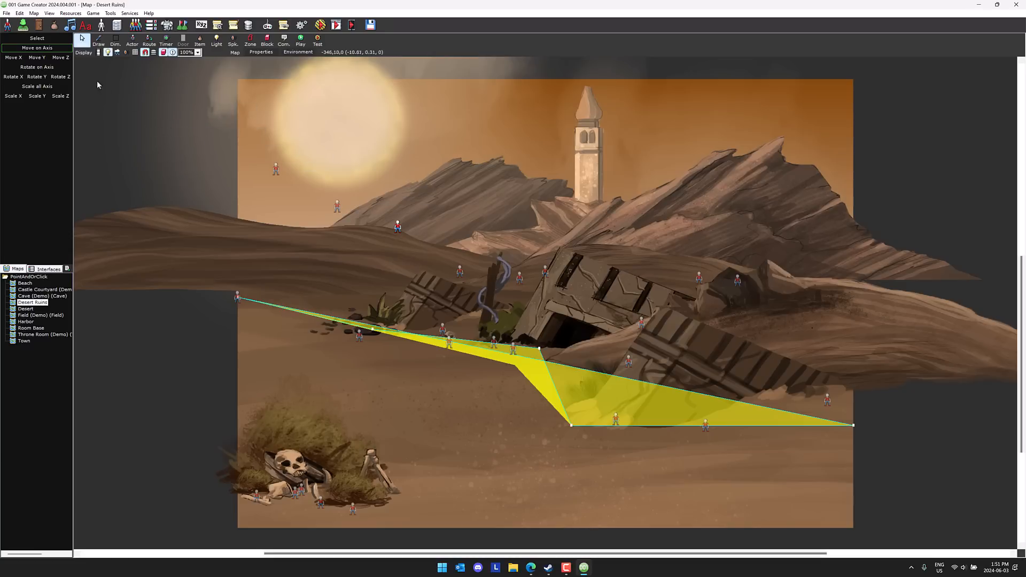
Step: Load the 3Dungeon project via File > Open Game, answering the save-before-closing prompt
click(7, 13)
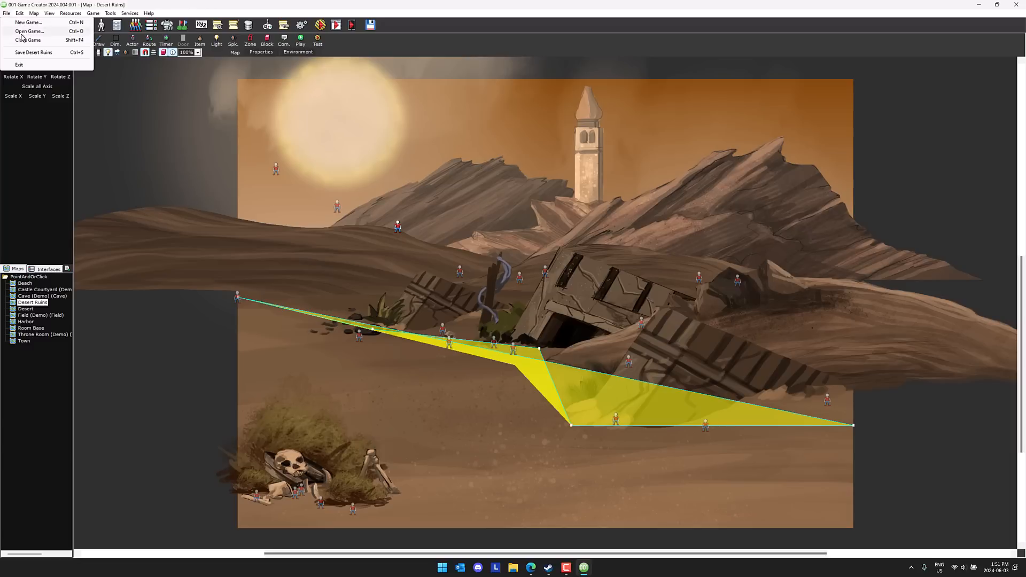
click(29, 31)
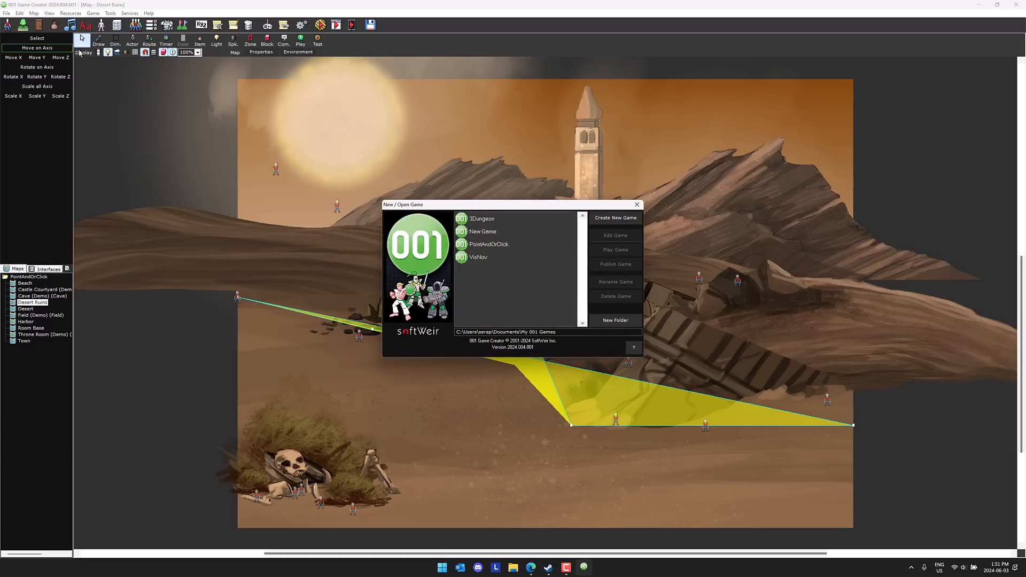
click(481, 218)
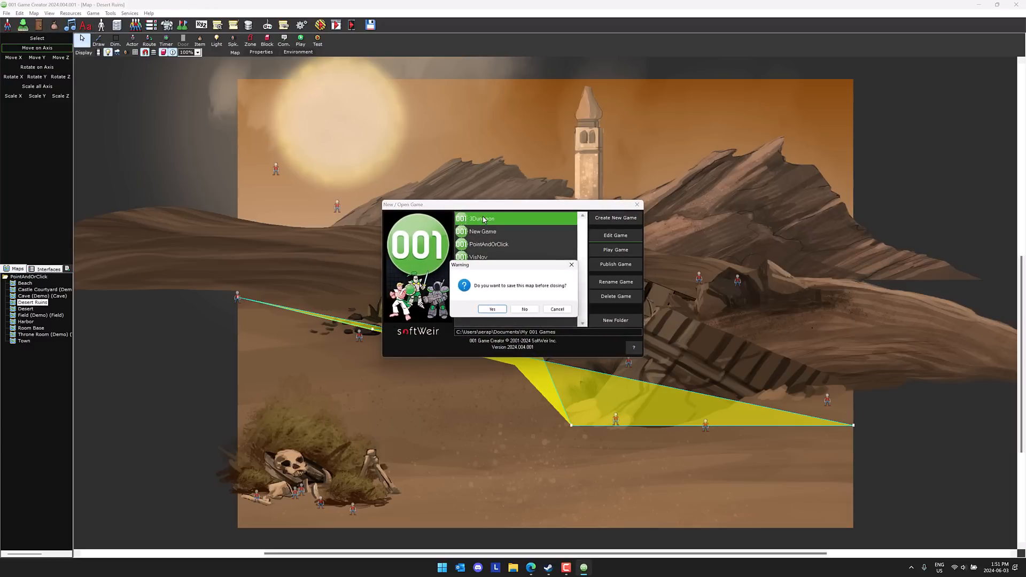
click(524, 307)
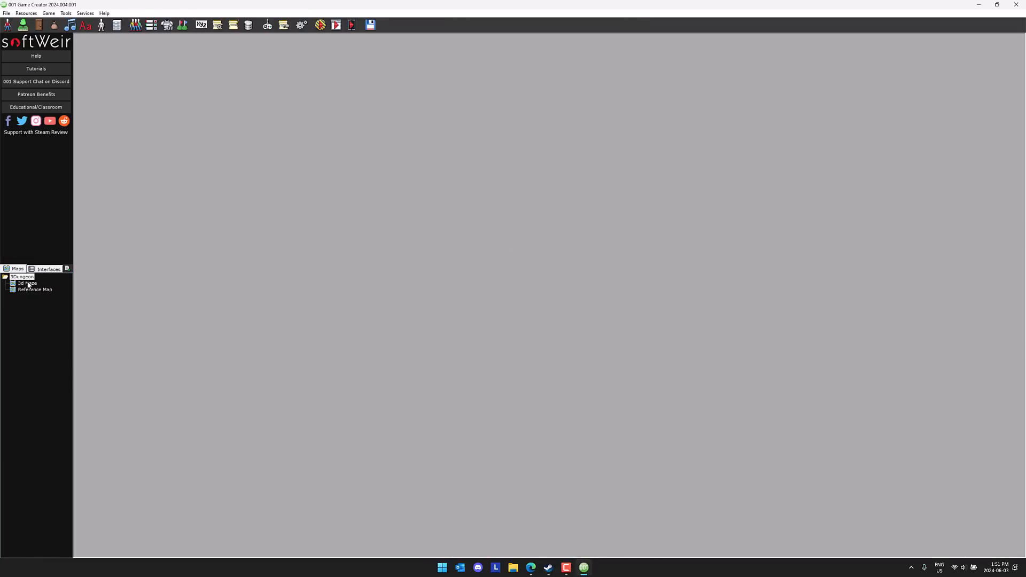
Step: Bring up the 3d Maze map from the Maps list in the editor
double_click(25, 282)
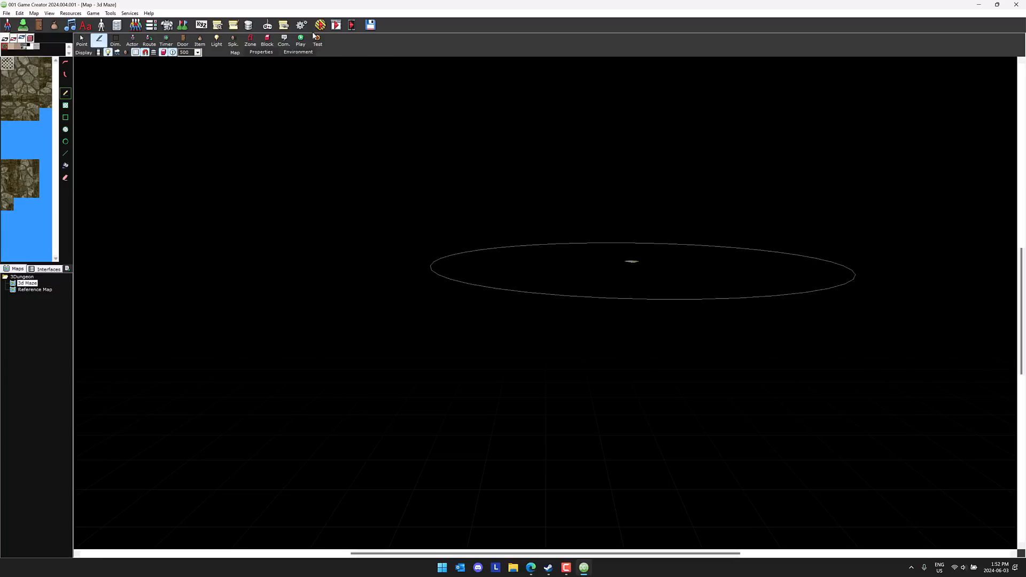
Step: Launch a test run of 3Dungeon, confirming the Testing Options
click(318, 41)
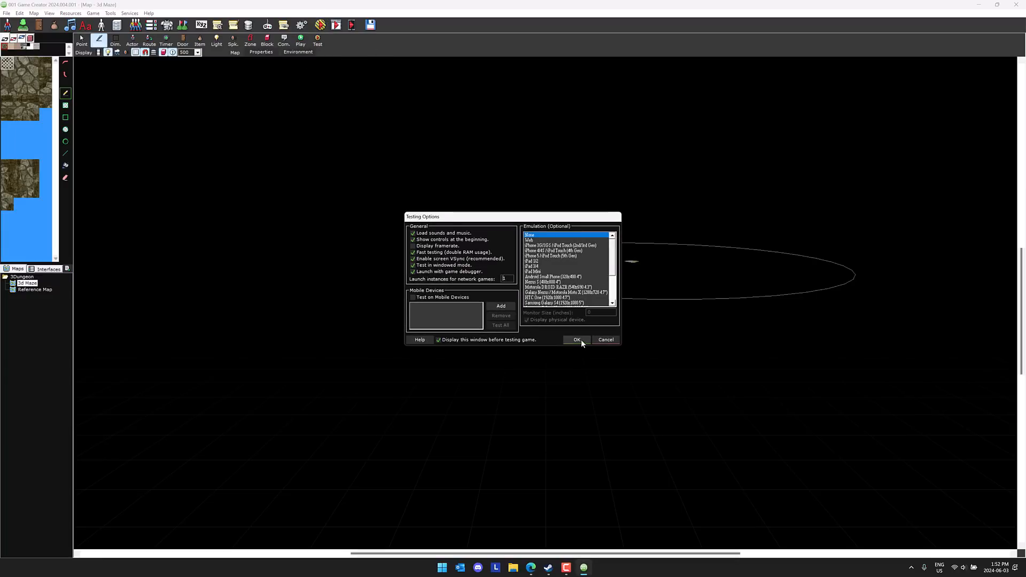
click(576, 340)
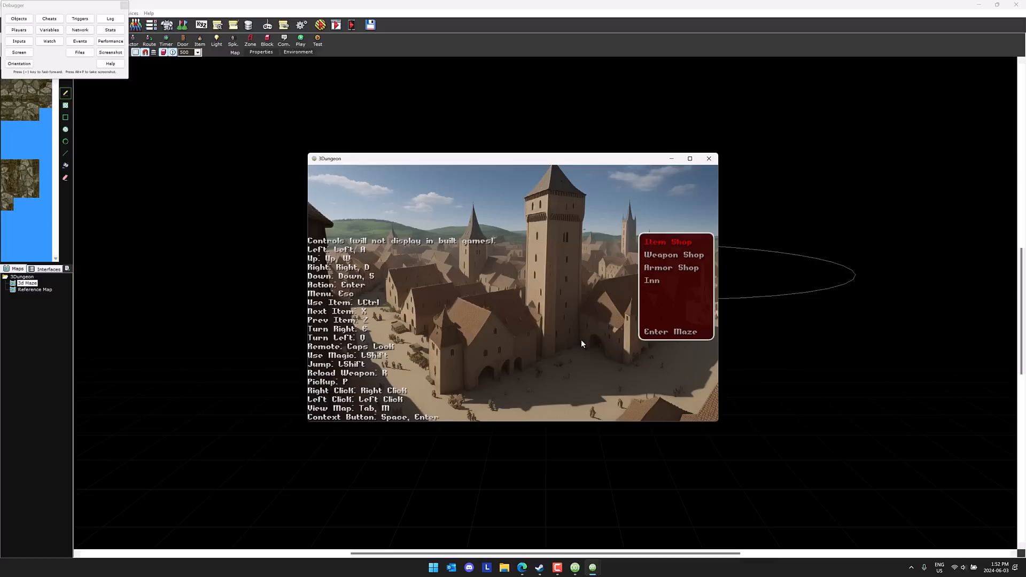
mouse_move(539, 287)
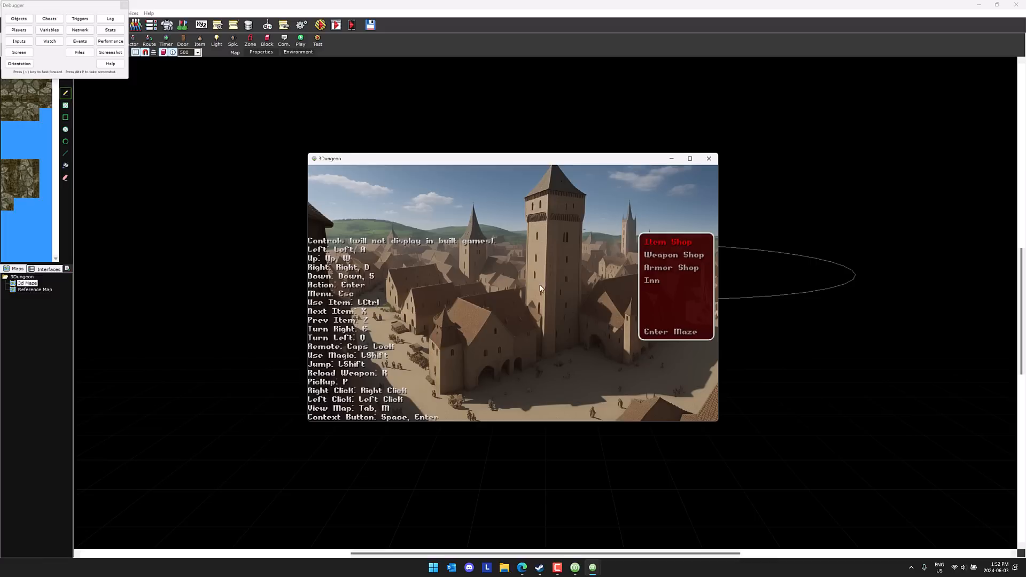
mouse_move(483, 262)
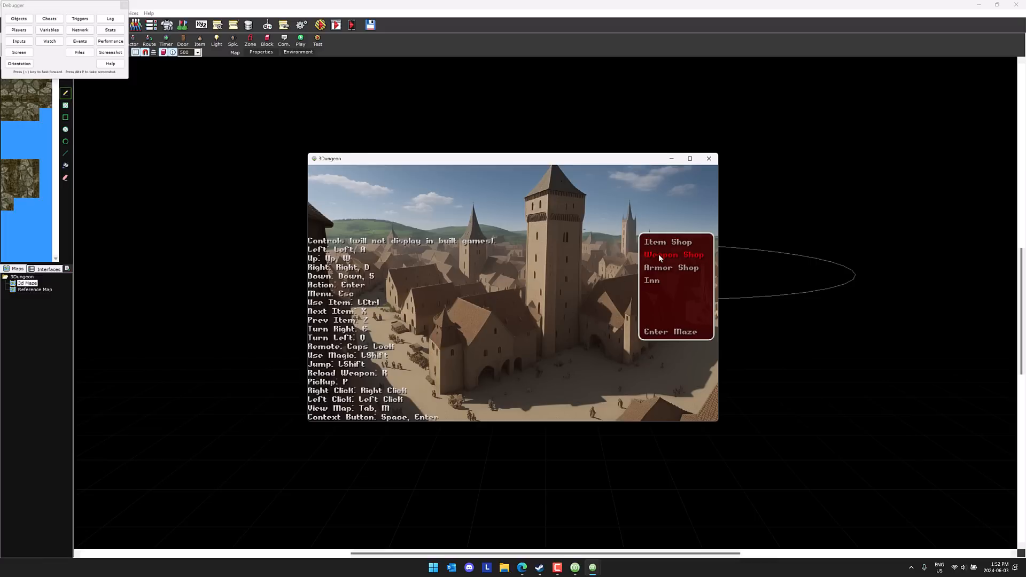
Step: Visit the town's Weapon Shop, leave it, then choose a maze to enter
click(673, 254)
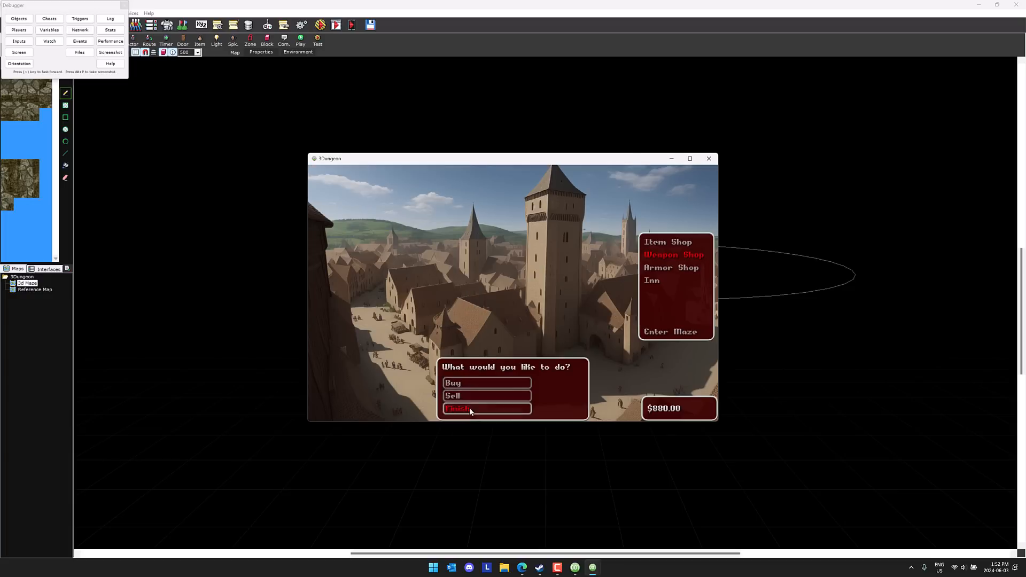
click(456, 408)
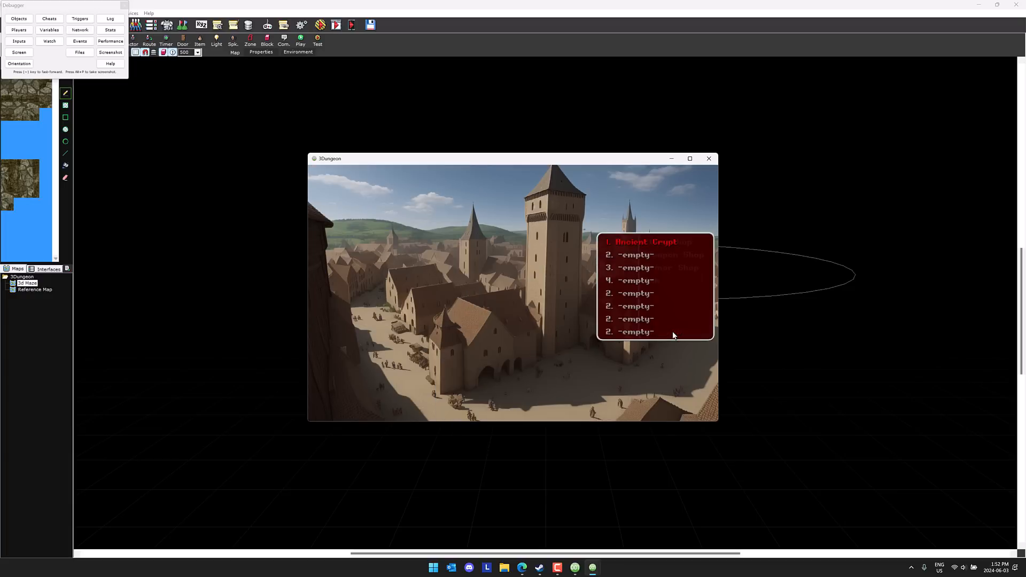
click(643, 243)
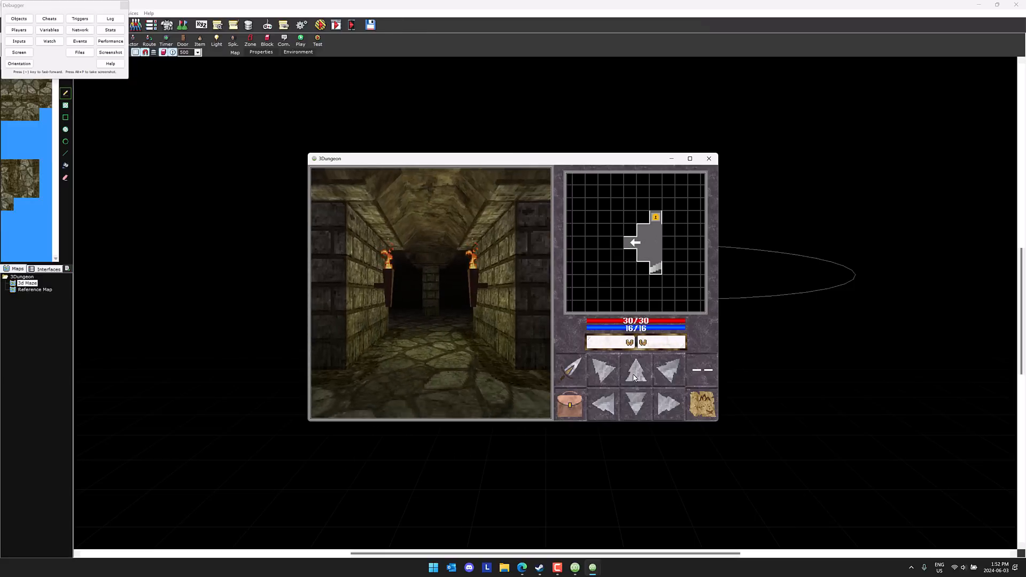
Step: Walk forward through the dungeon corridor, then close the running test game
click(635, 371)
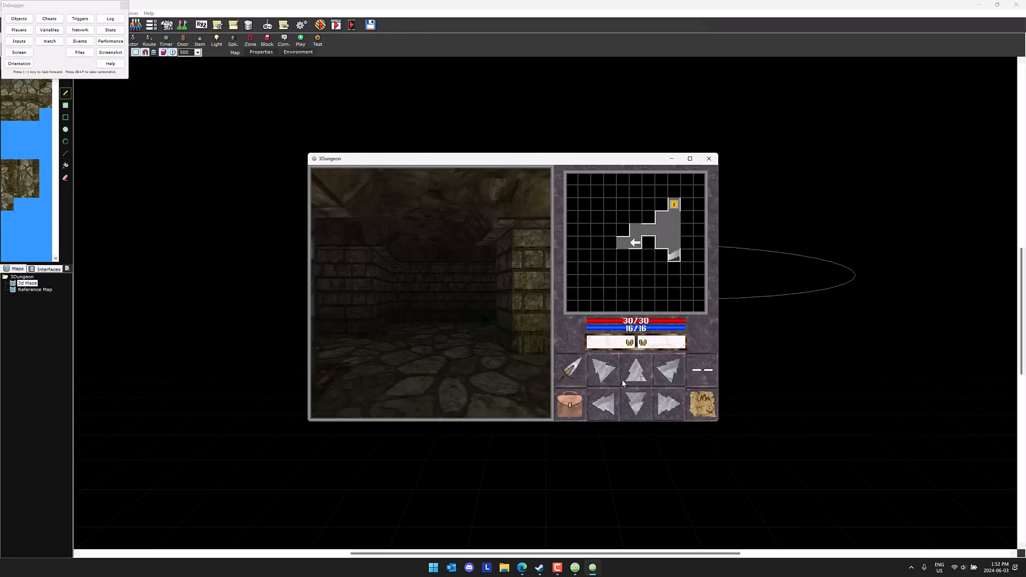
click(637, 371)
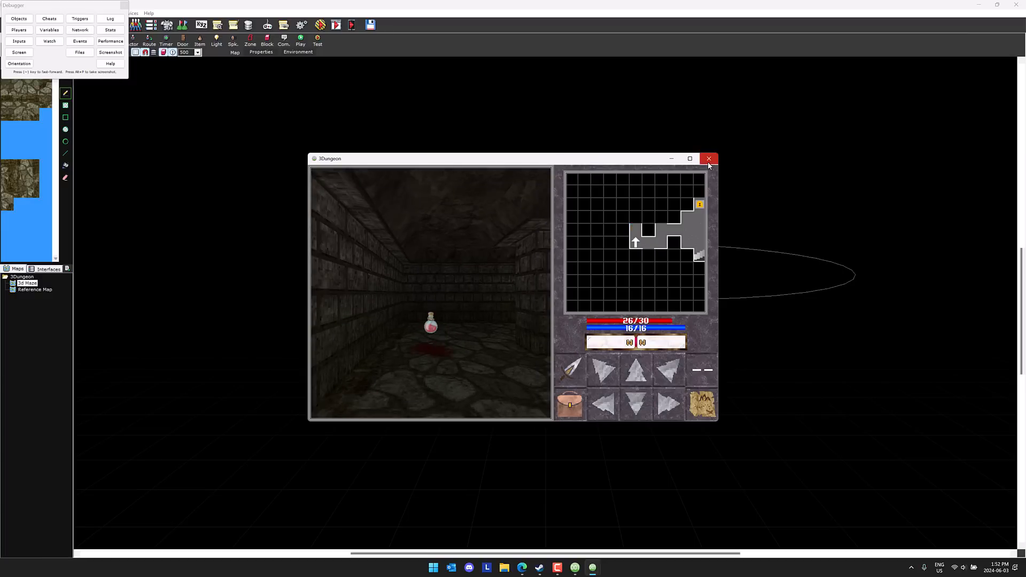
click(707, 159)
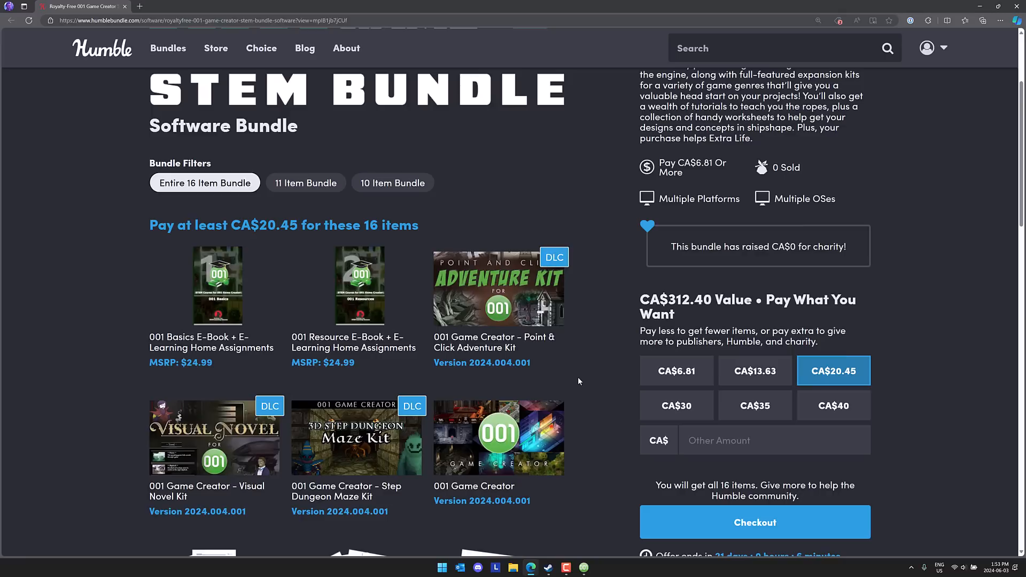
mouse_move(595, 348)
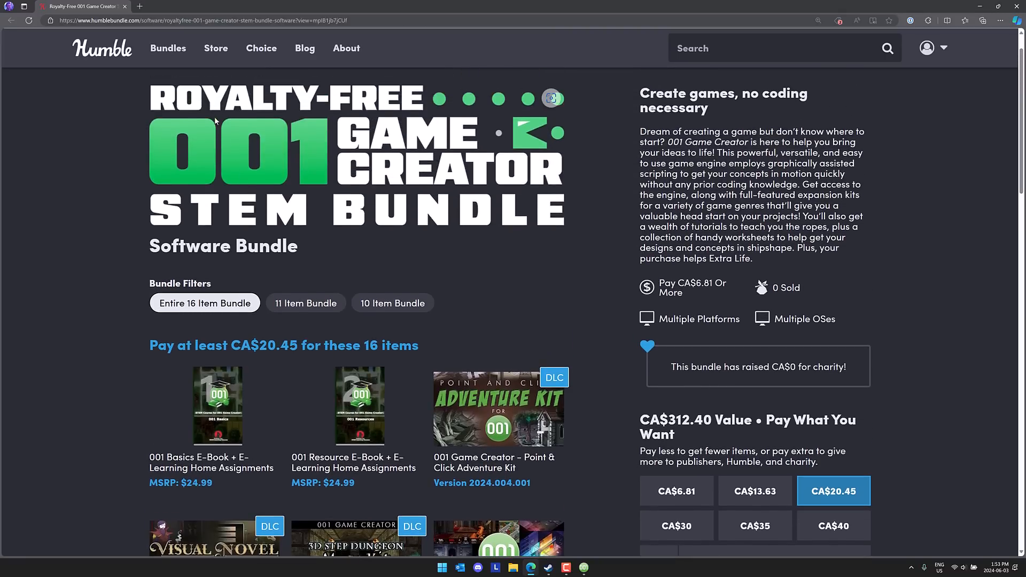
mouse_move(424, 147)
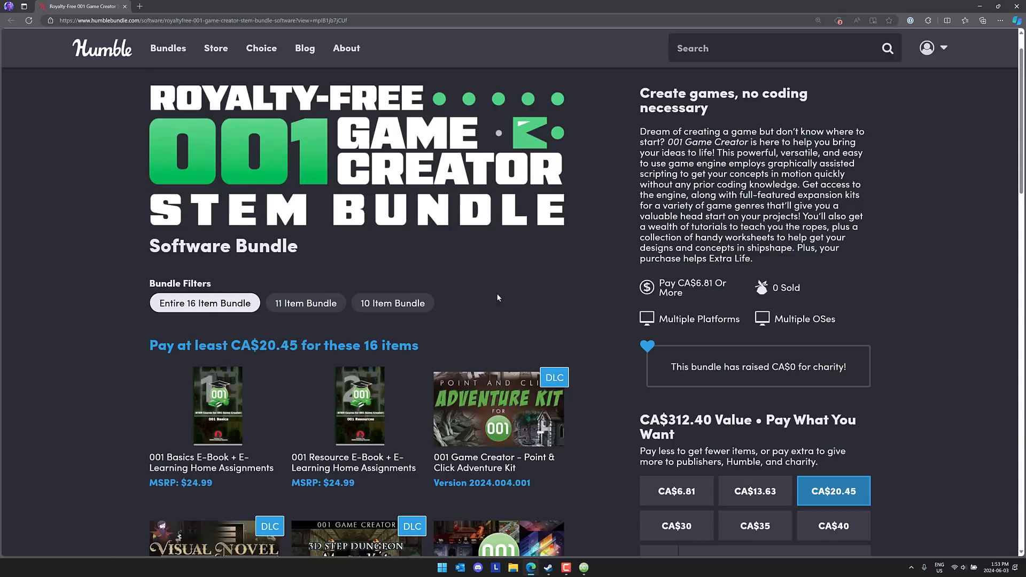
Step: Scroll down the STEM Bundle item list to the SoftWeir design worksheets beside the CA$20.45 checkout
scroll(down, 3)
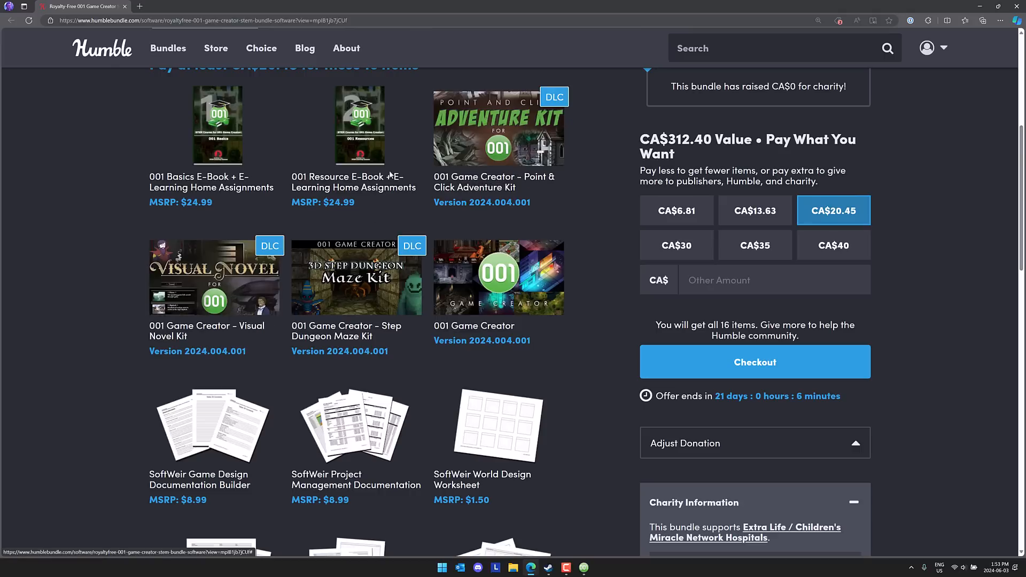
mouse_move(566, 326)
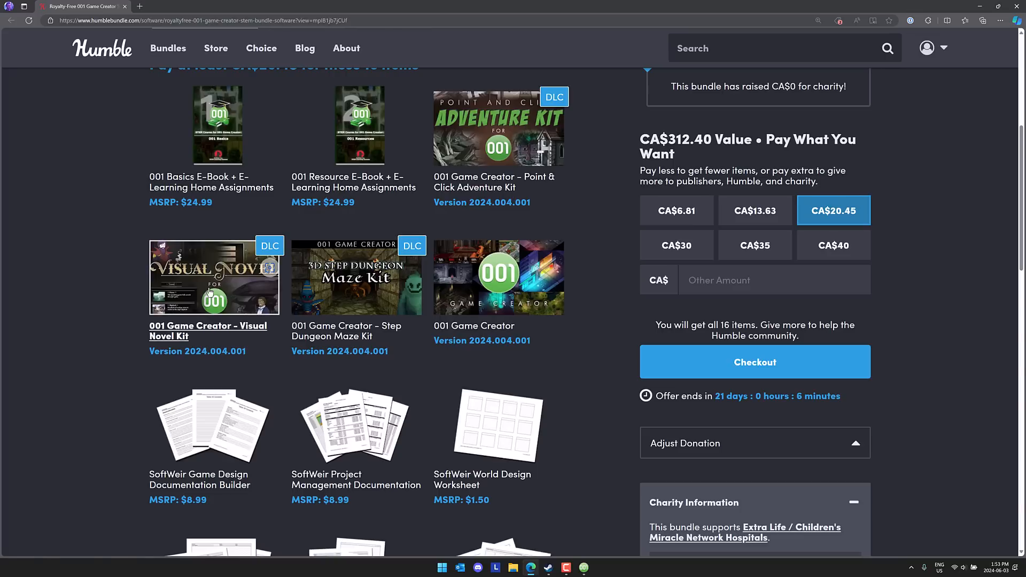
mouse_move(588, 273)
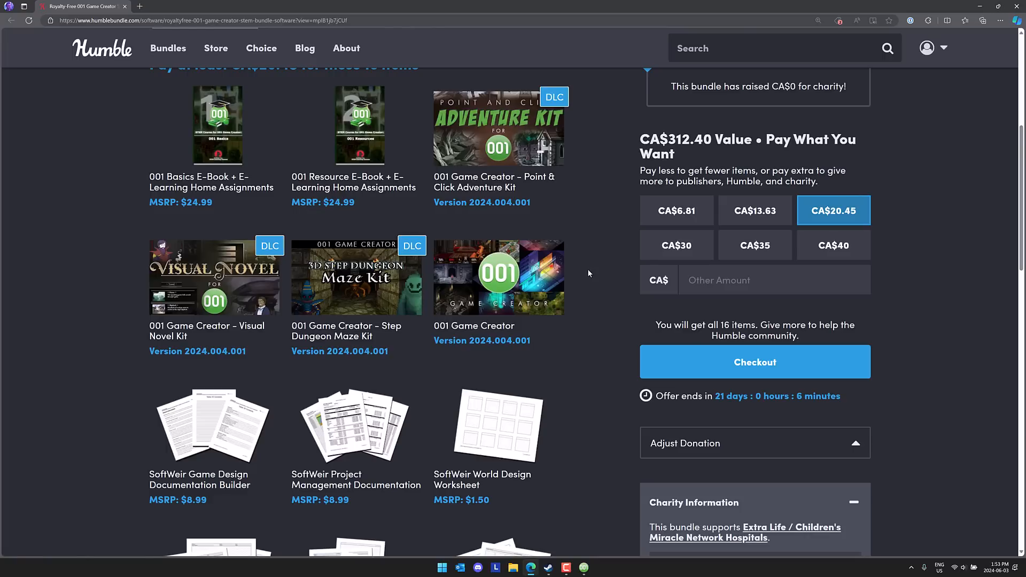